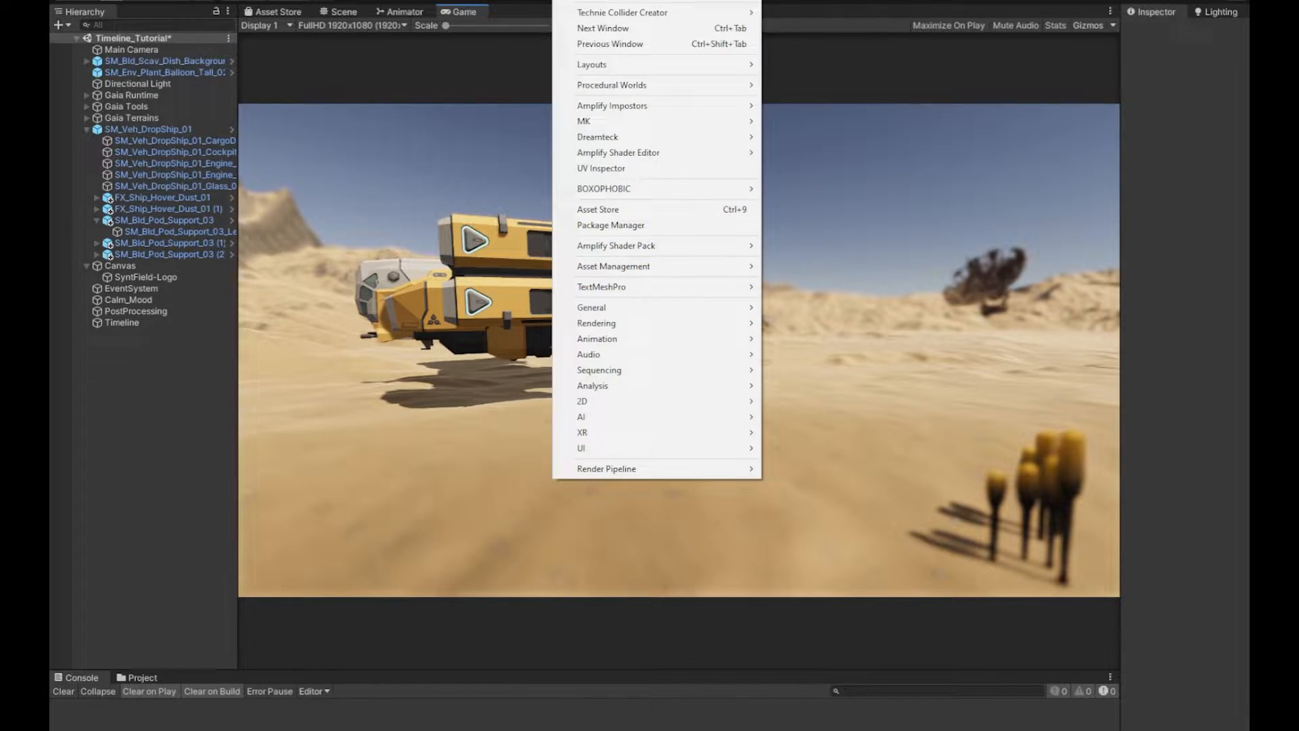
mouse_move(610, 224)
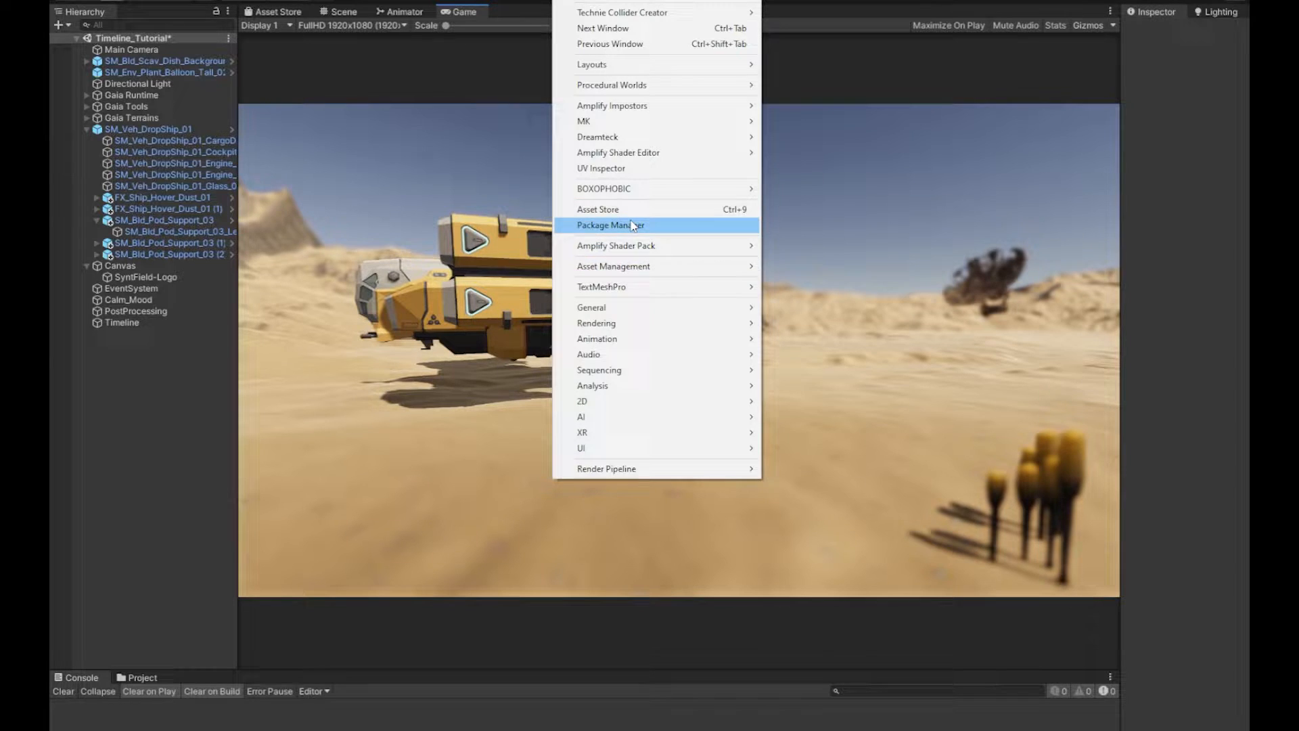
- Bring up the Timeline window via Window > Sequencing
click(610, 225)
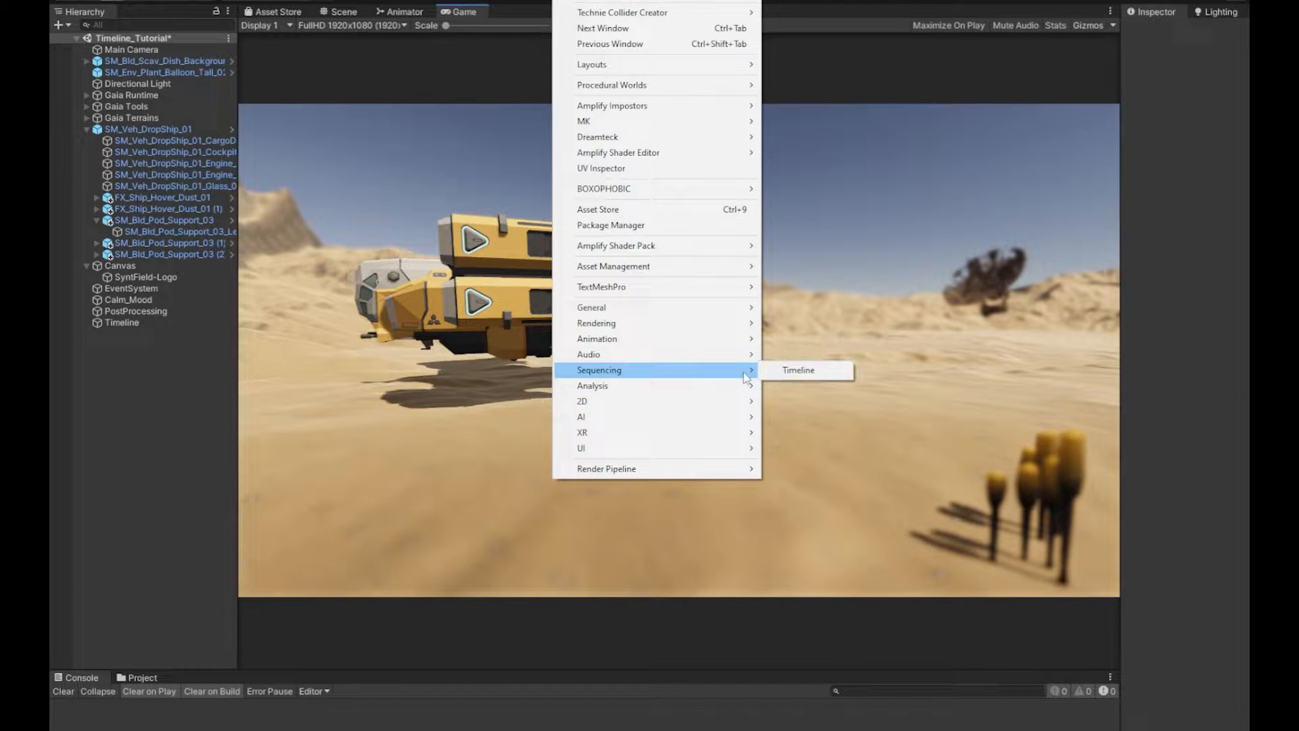
click(795, 371)
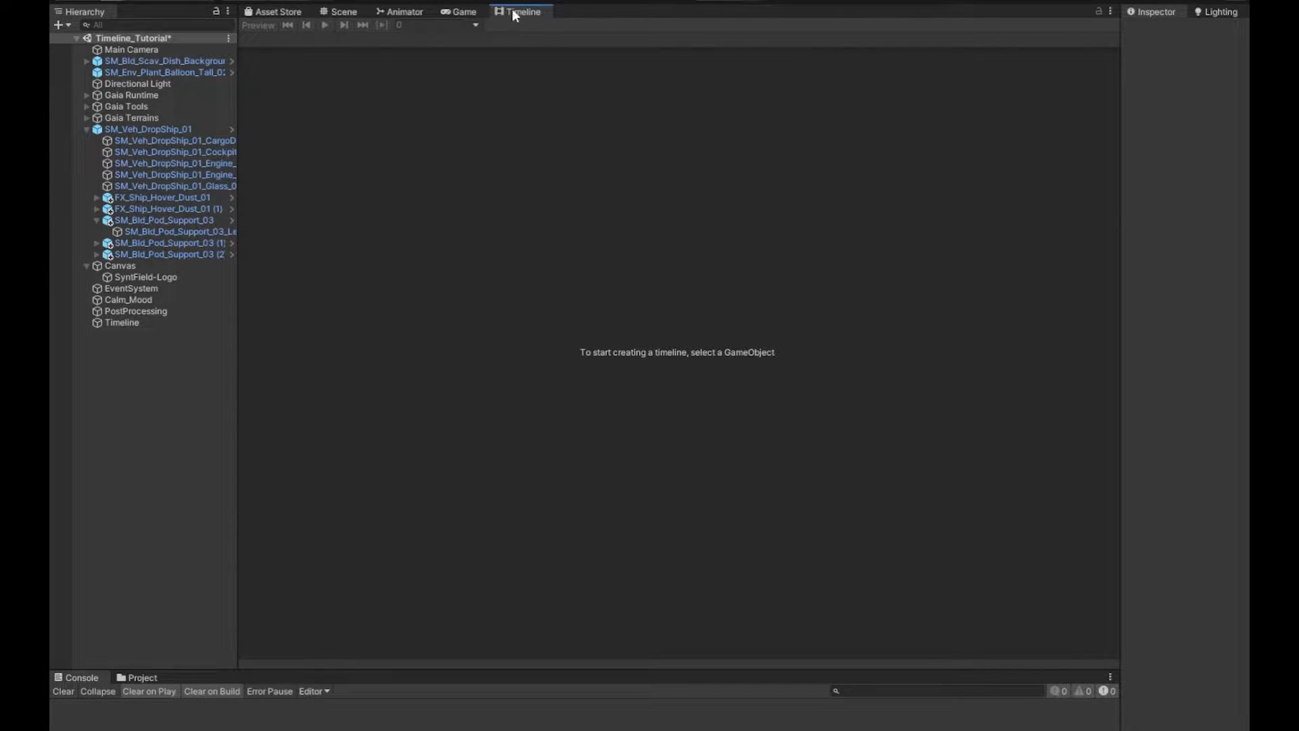
- Dock the Timeline tab below the Game view
click(463, 11)
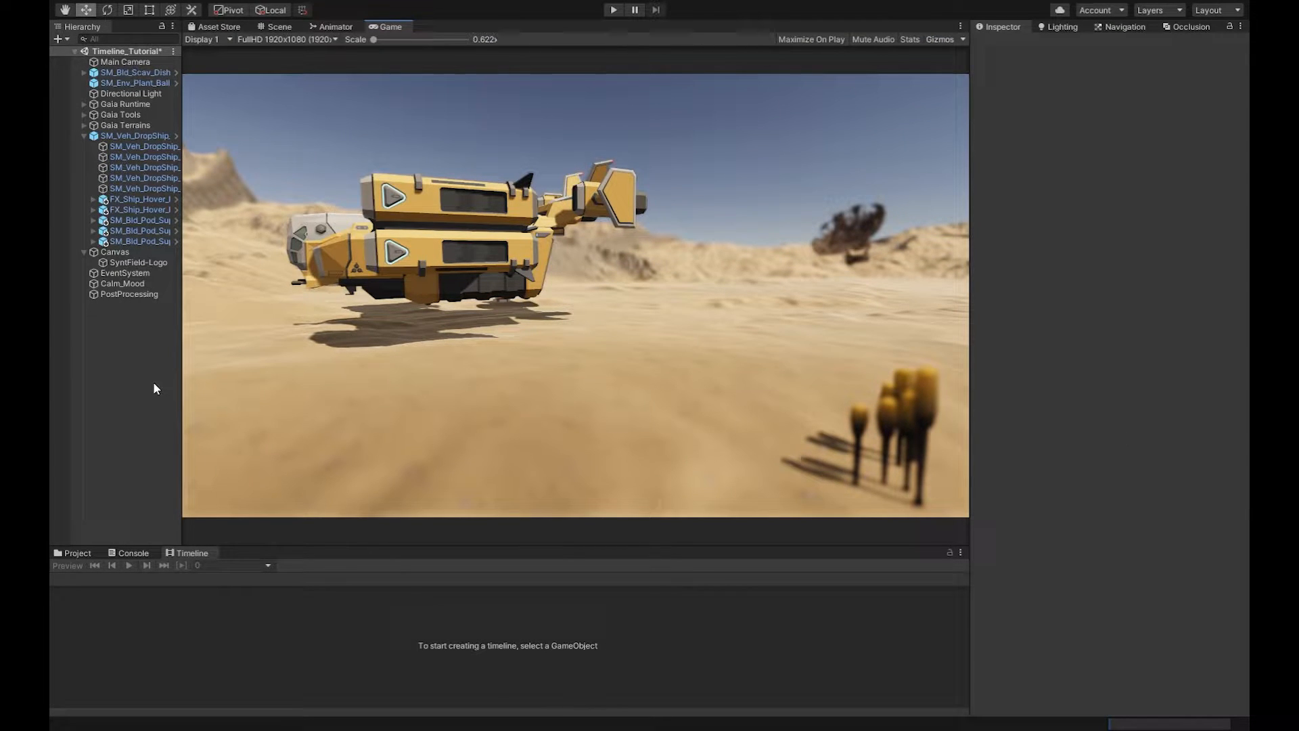
mouse_move(231, 460)
text(Timeline)
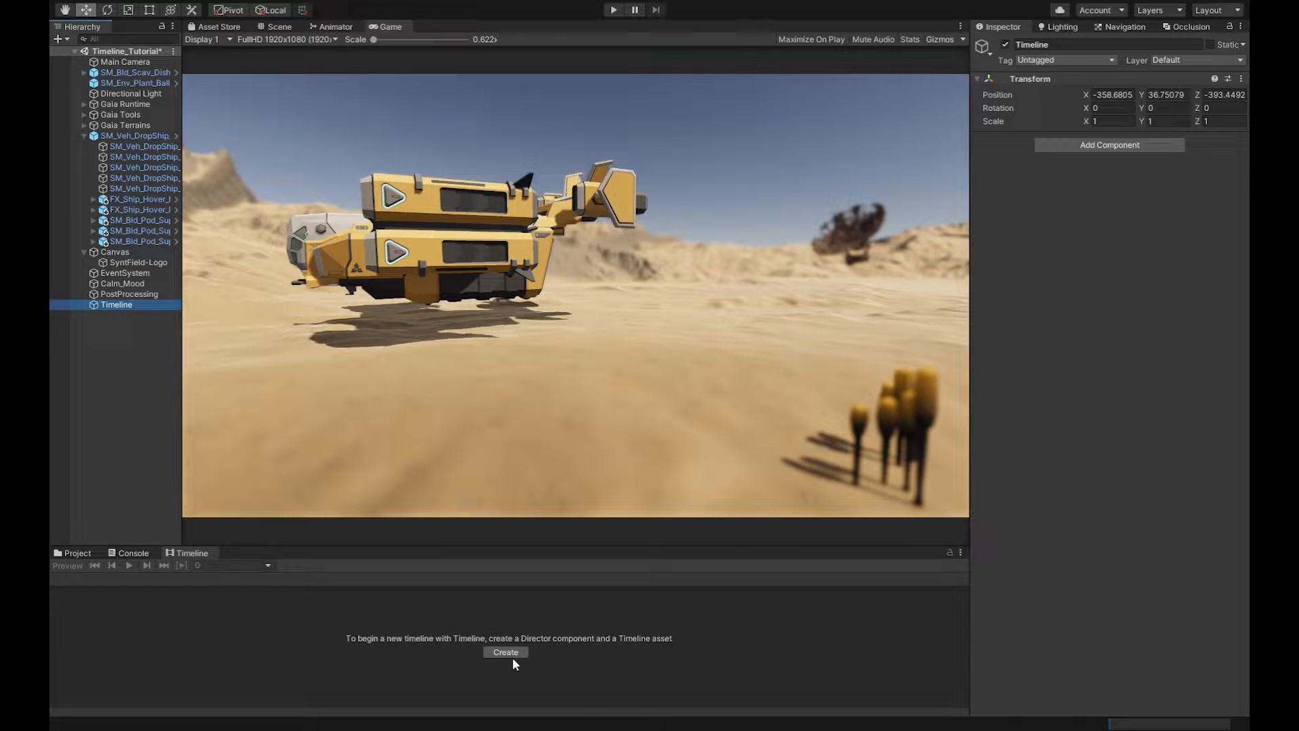
- Create a Playable Director with a new TutorialTimeline asset and save it
click(504, 652)
text(tutorialTimeline)
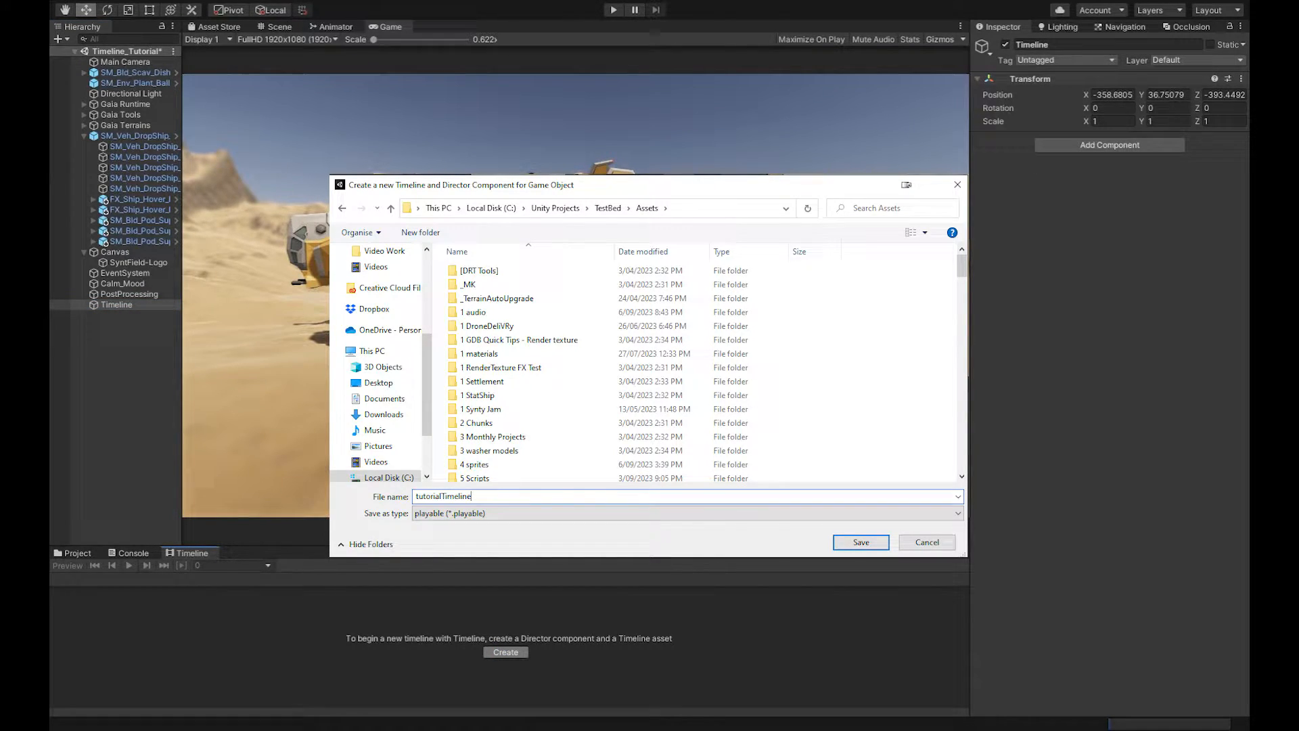
mouse_move(322, 629)
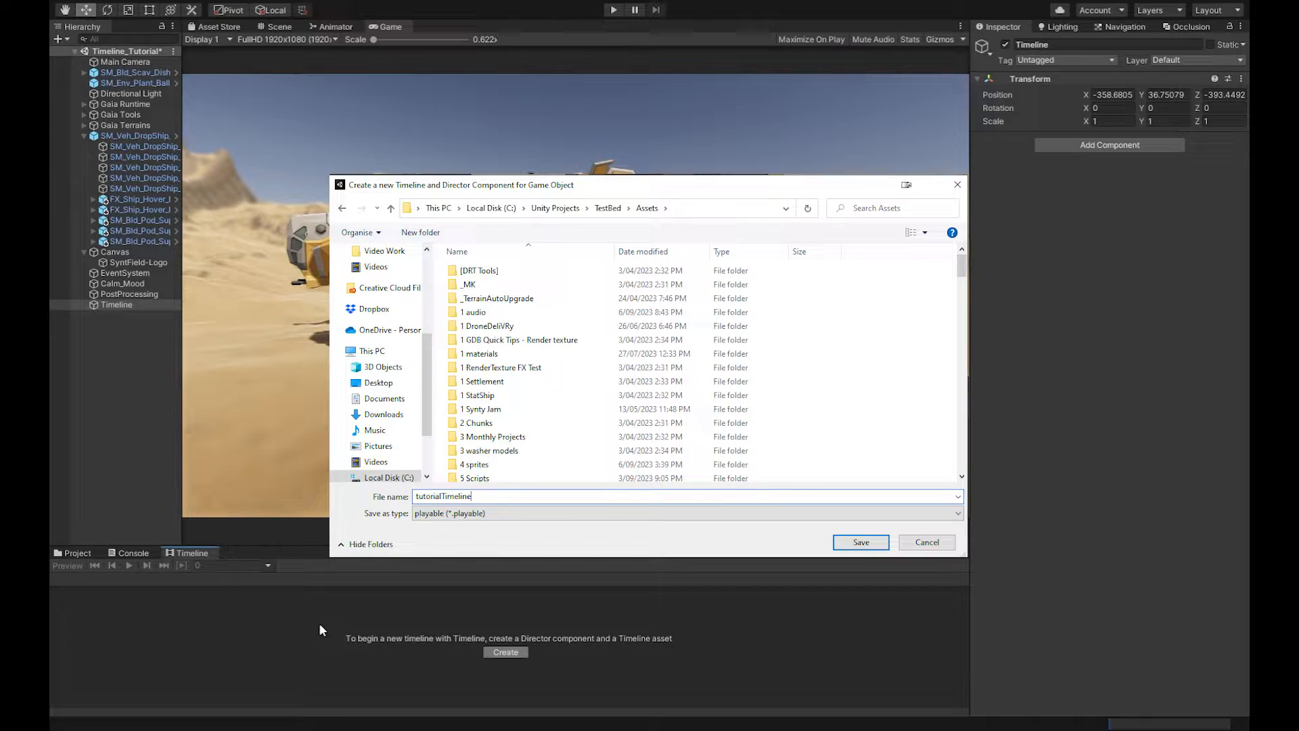
click(859, 542)
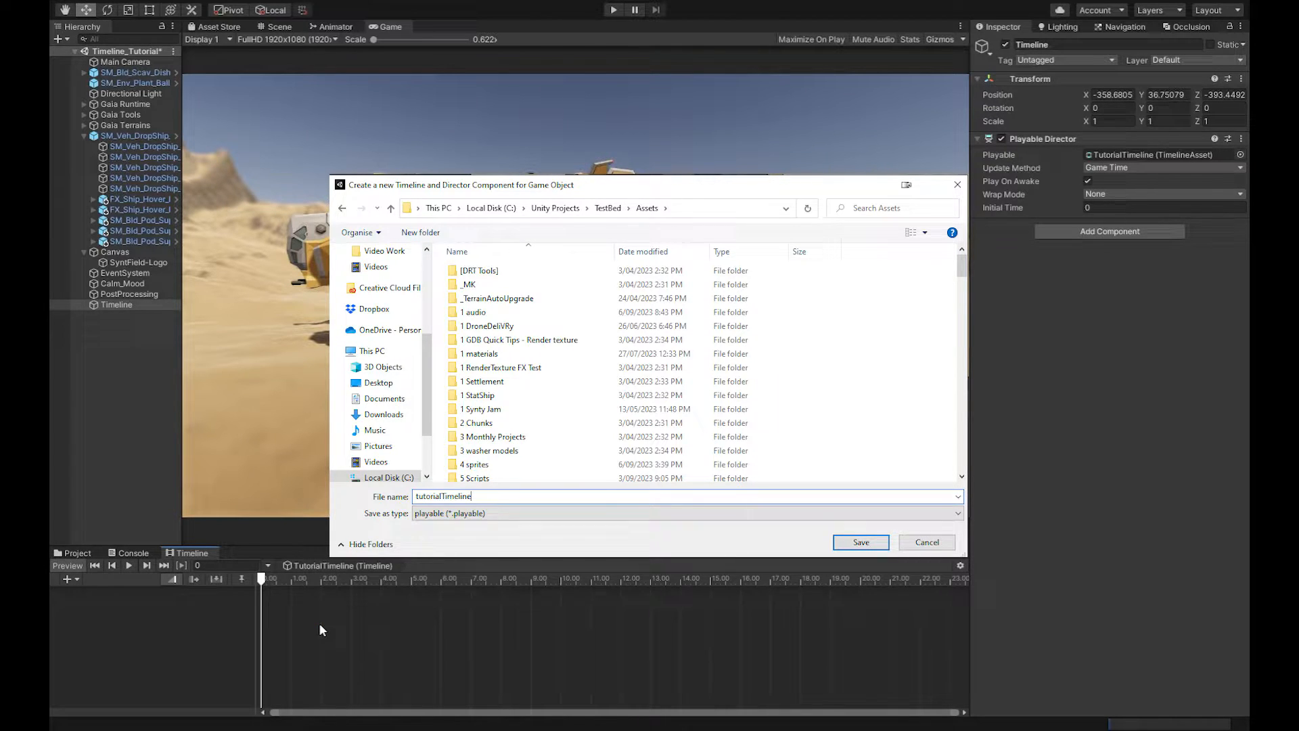
click(860, 541)
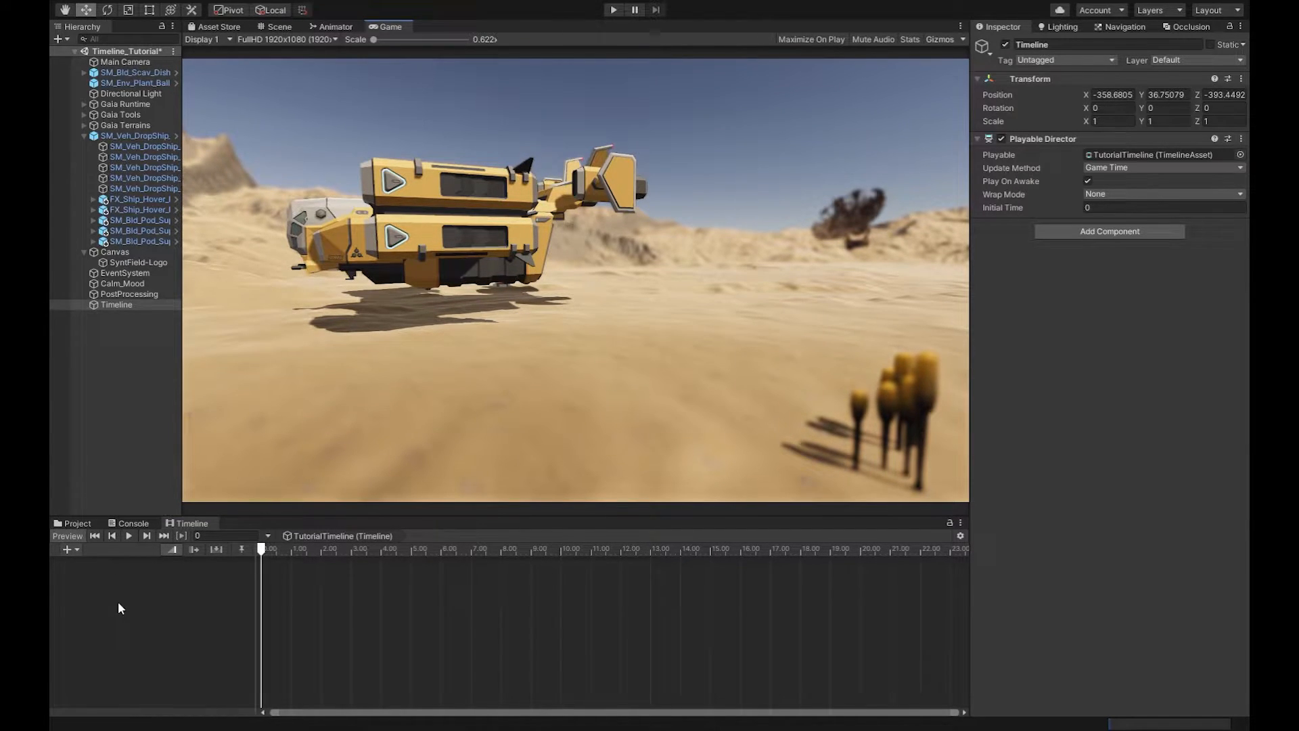
- Add an Animation Track bound to SM_Veh_DropShip_01 and arm it for recording
click(65, 550)
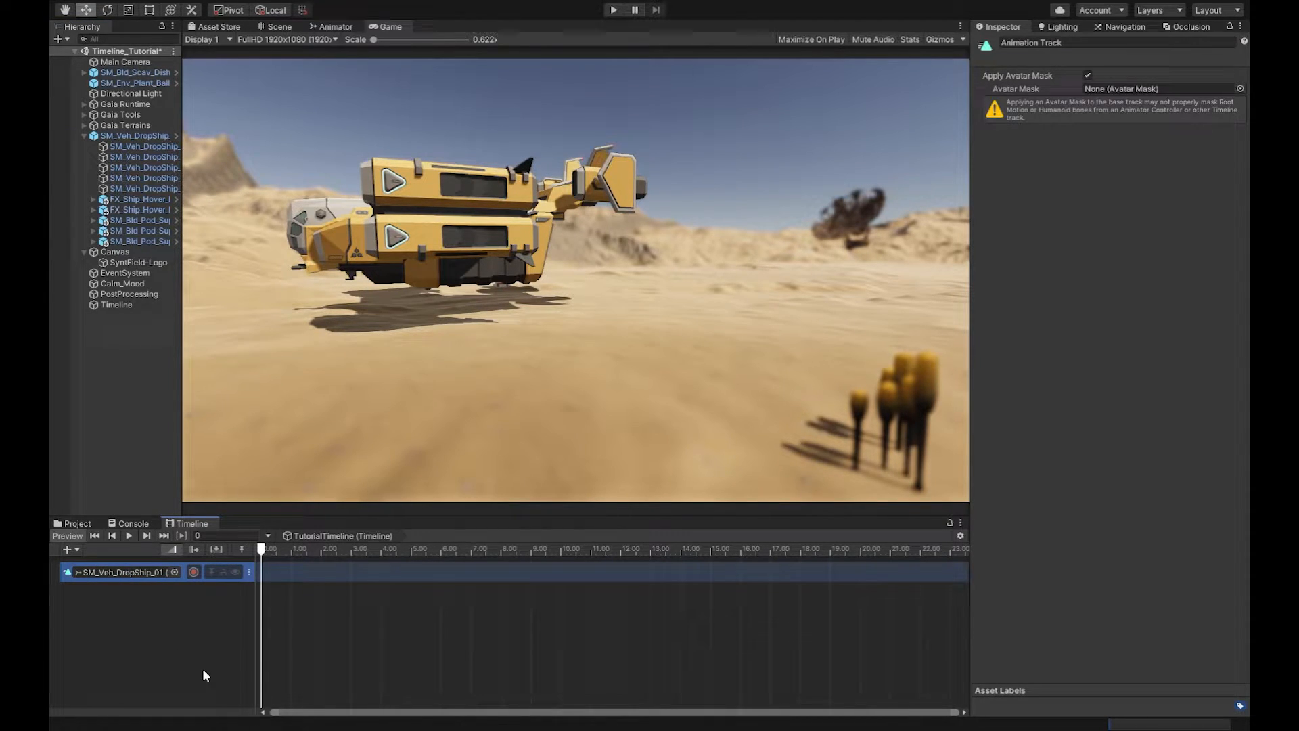
click(508, 548)
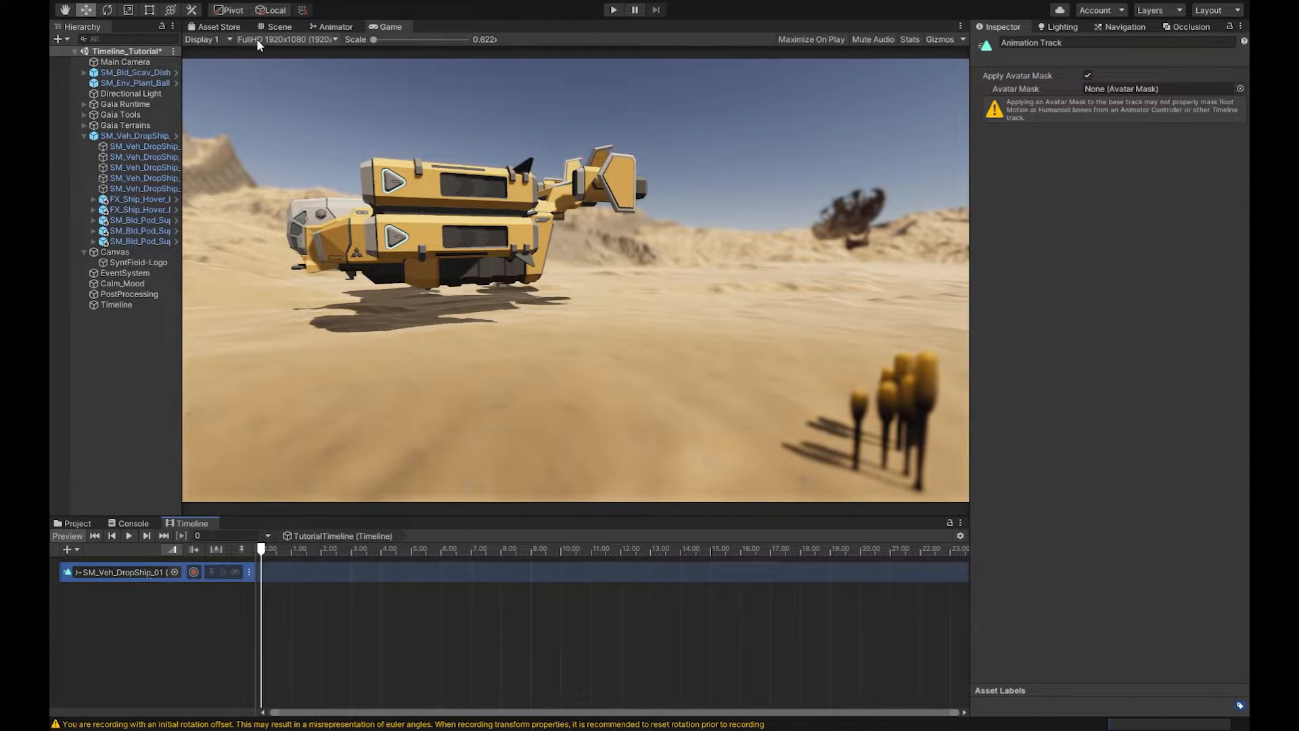
- Record the dropship track with the playhead at frame 15 and show the Scene view
click(193, 571)
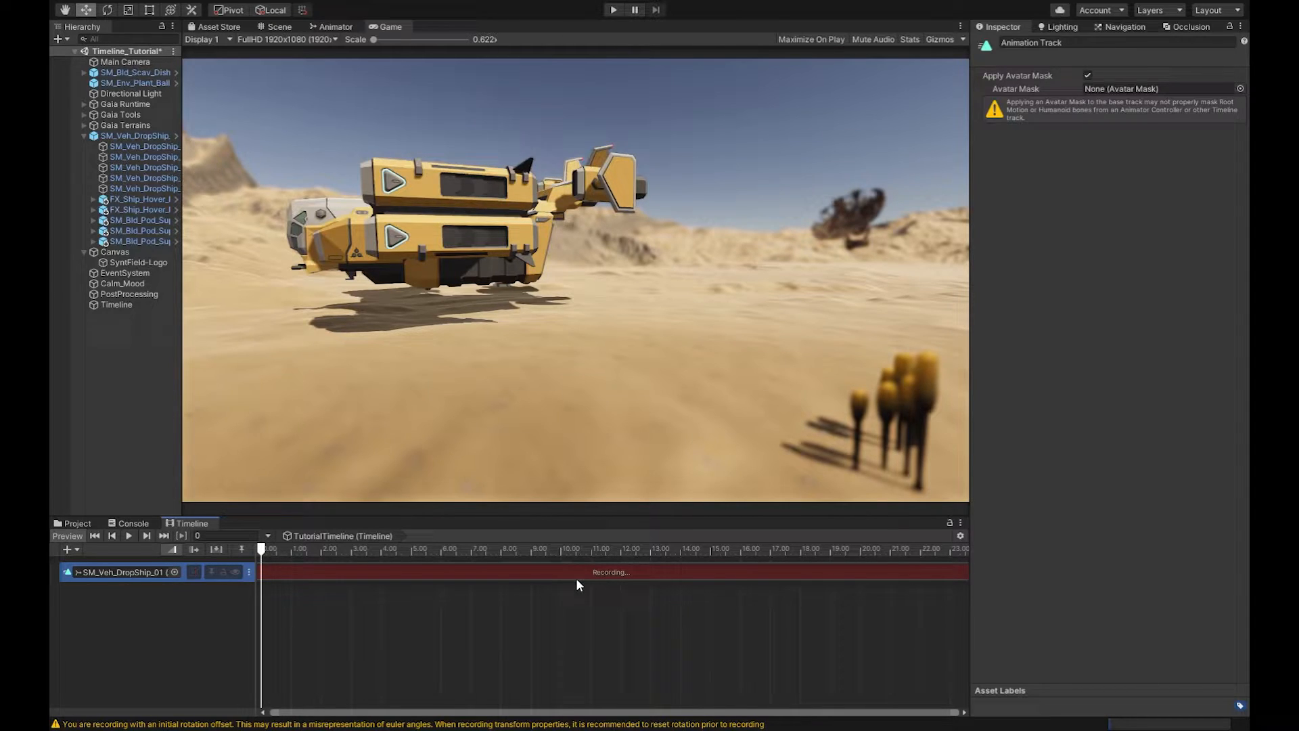
click(605, 550)
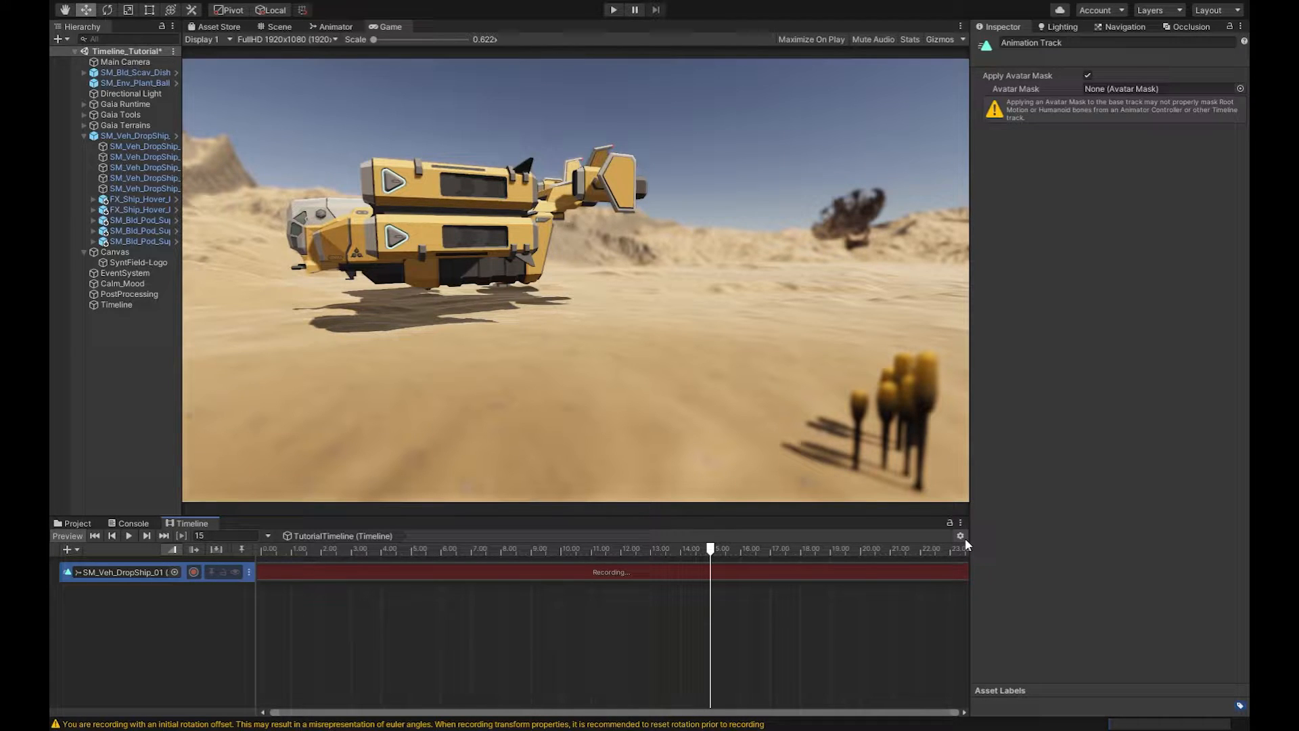
click(961, 536)
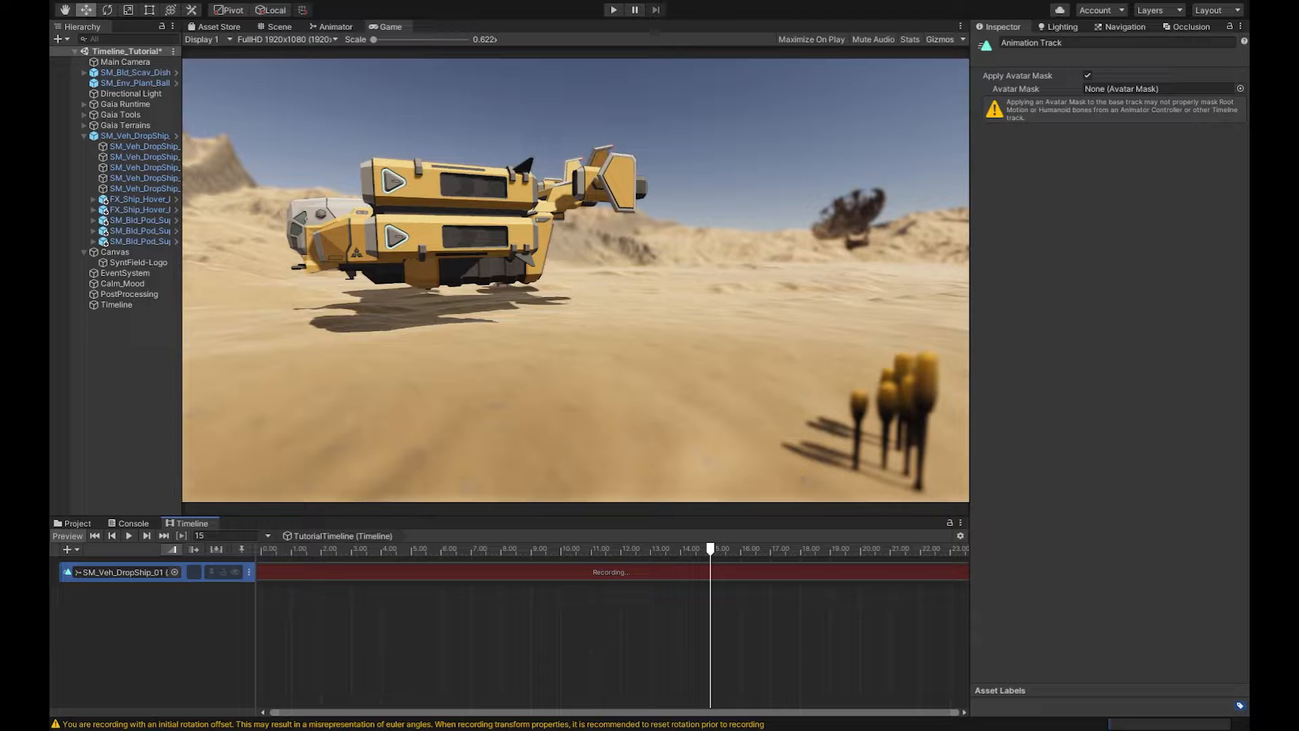
click(279, 27)
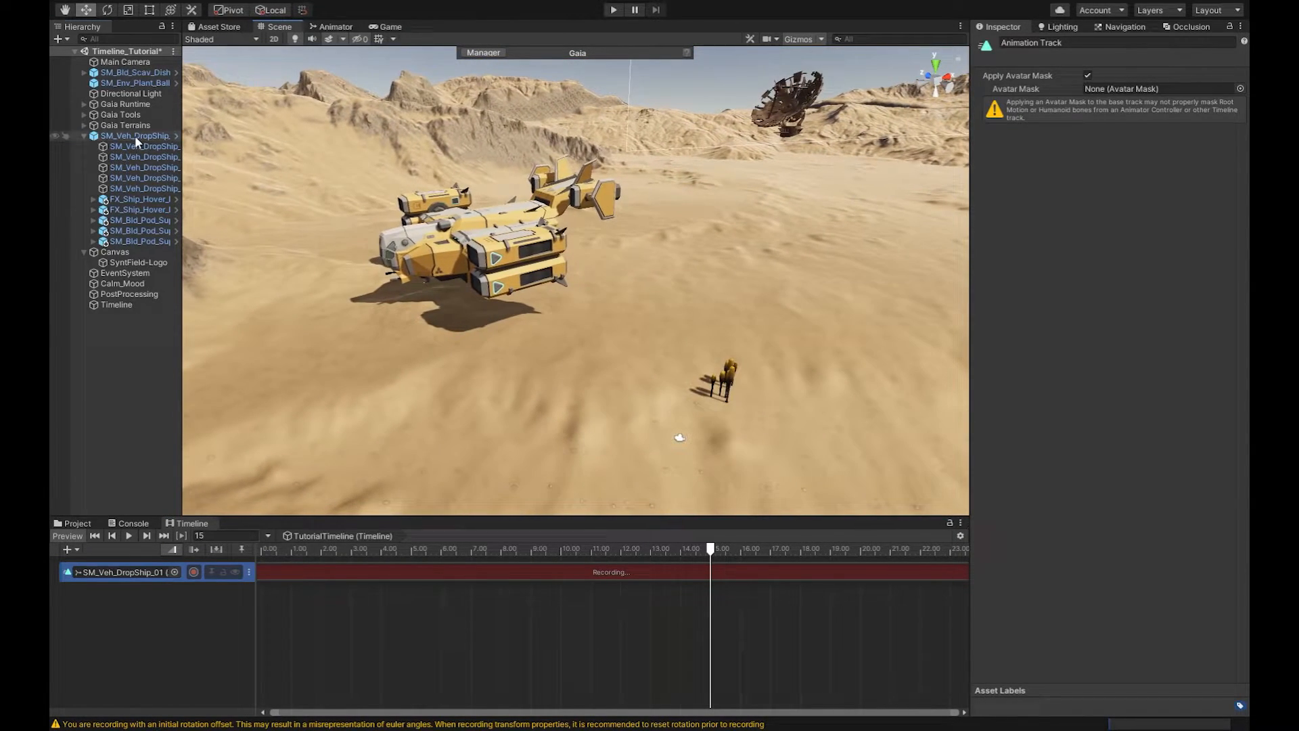
- Key the dropship's distant, higher start position at frame 0 and frame the Main Camera
click(135, 135)
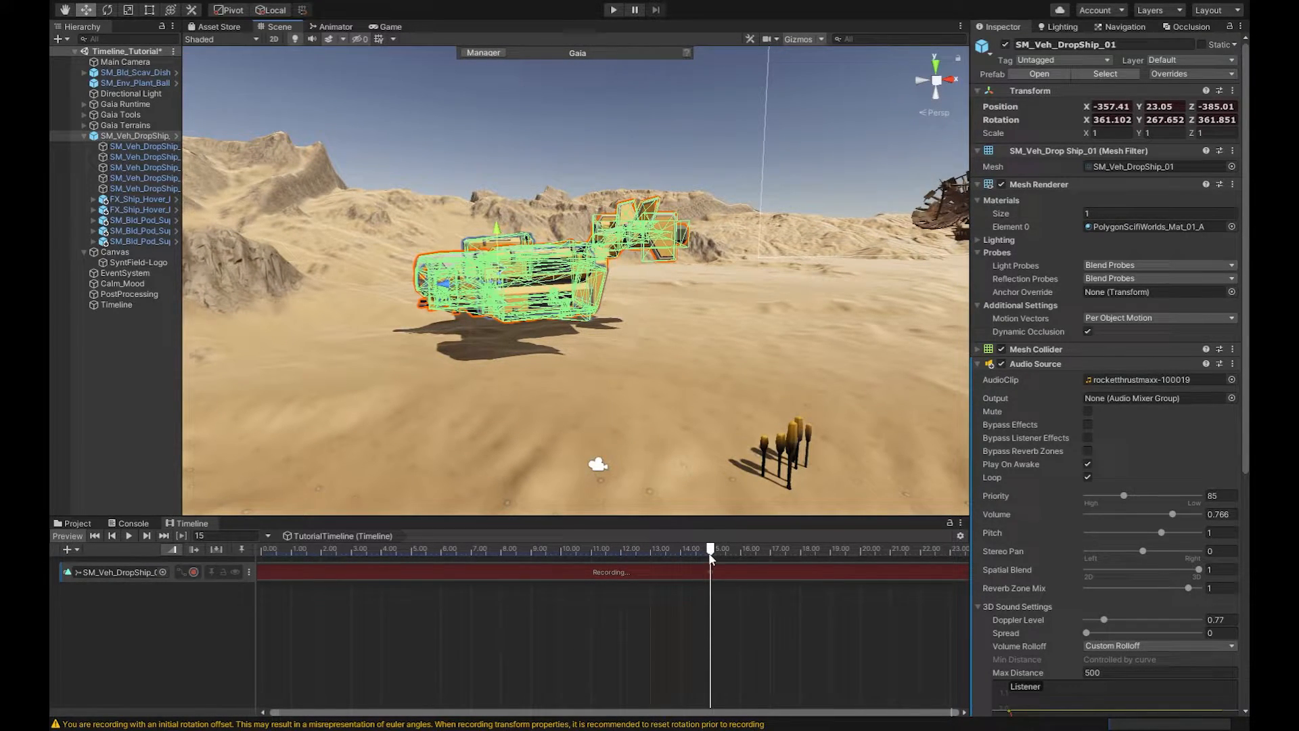
click(499, 548)
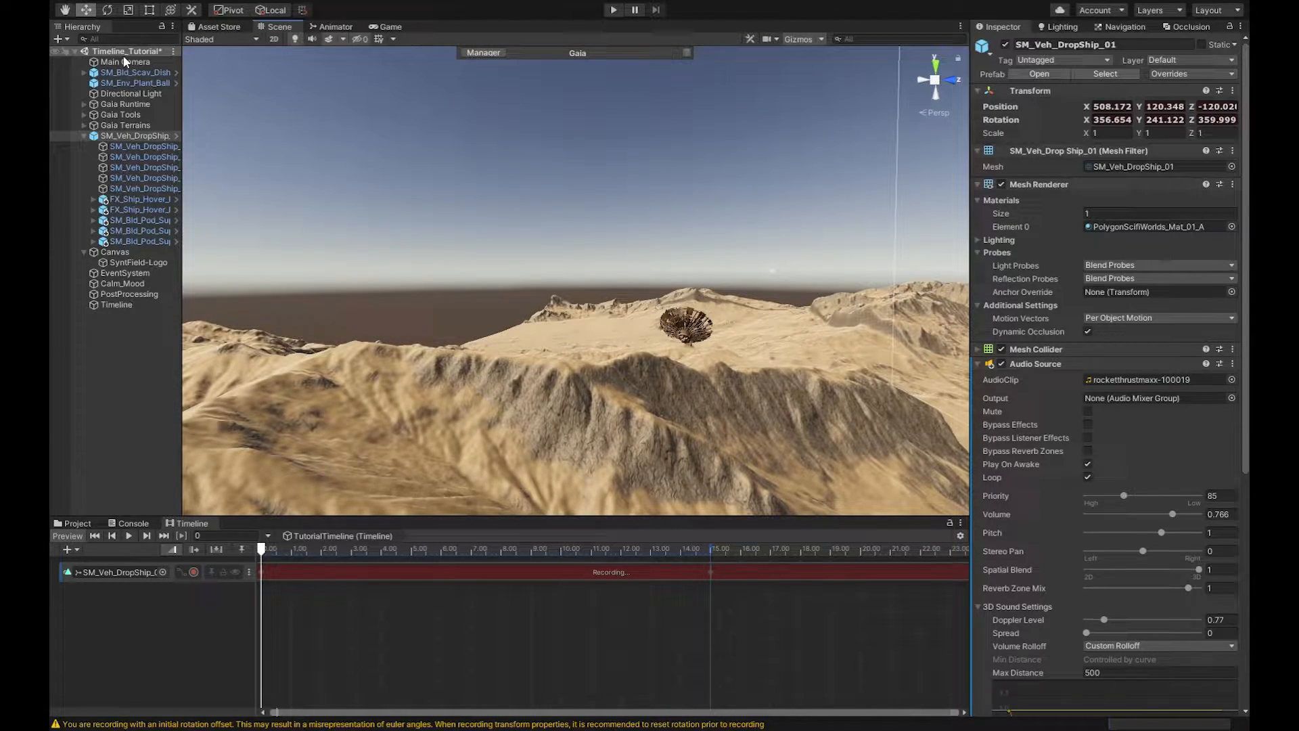
click(126, 61)
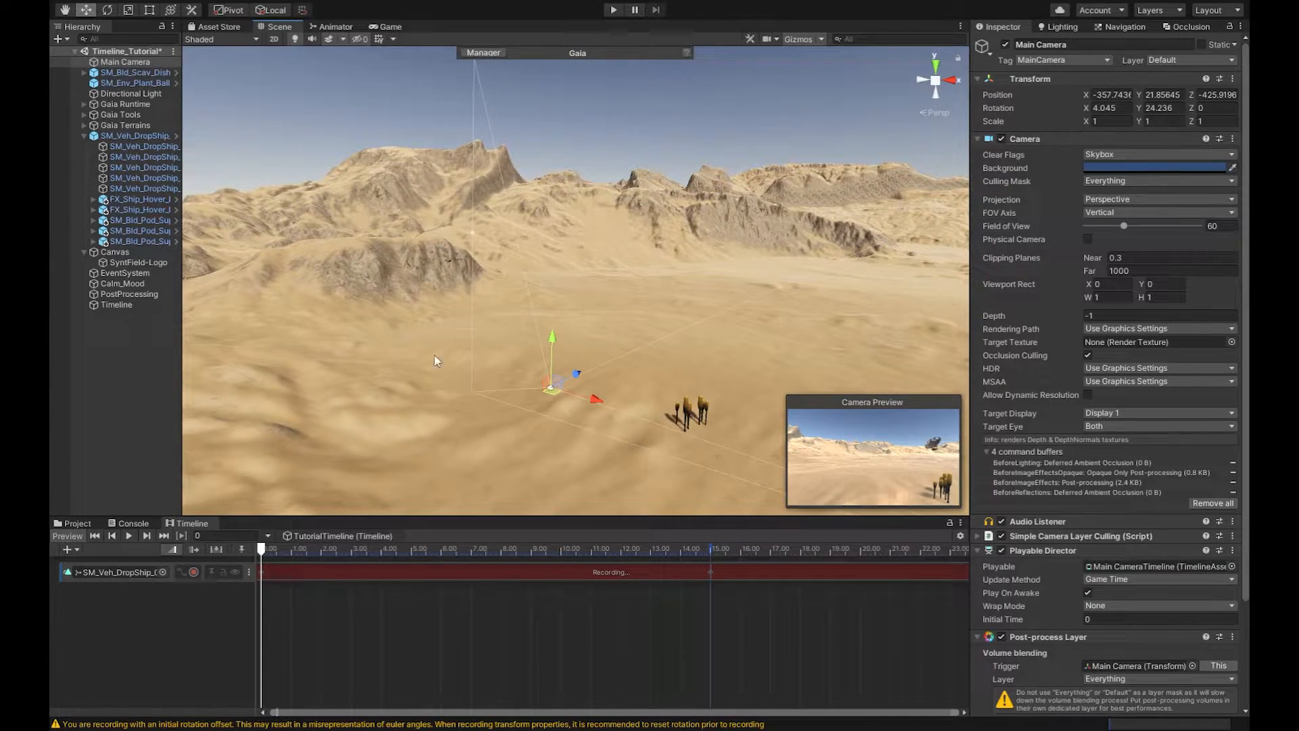
- Return to frame 15 with SM_Veh_DropShip_01 selected at its landed spot on the sand
click(261, 548)
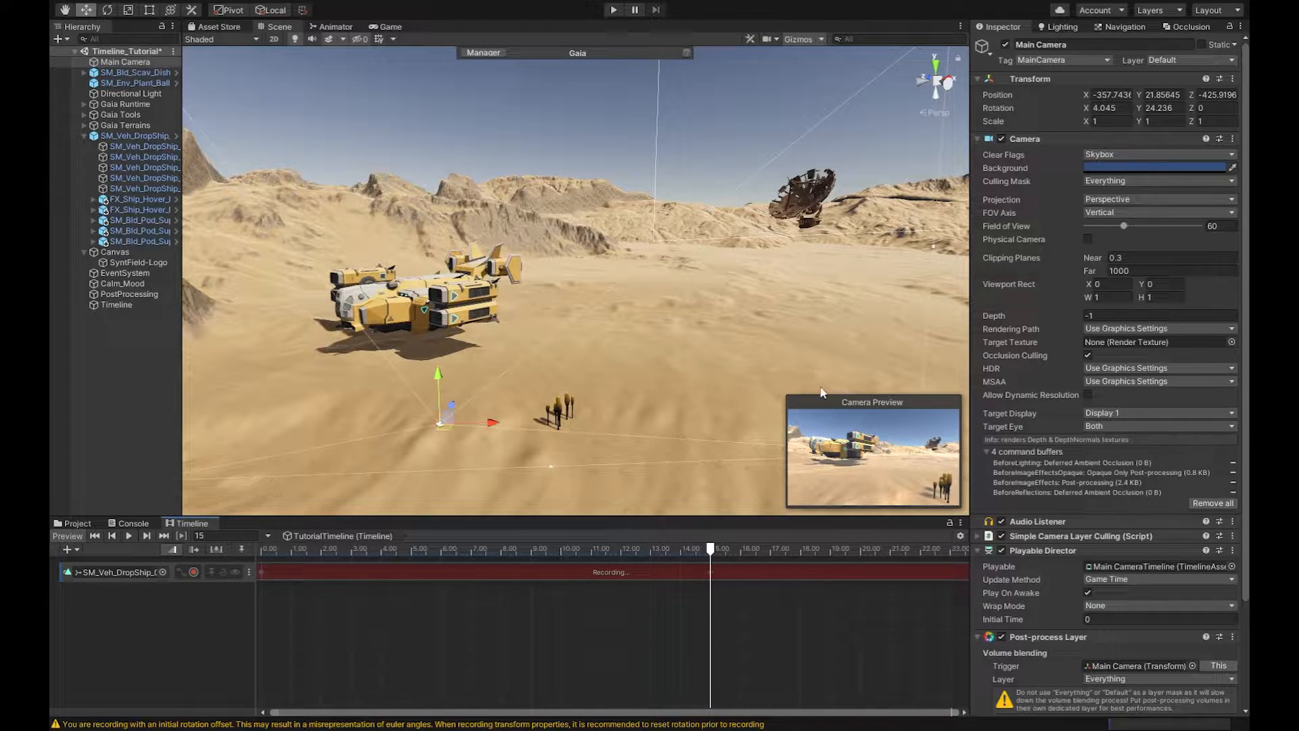
click(136, 135)
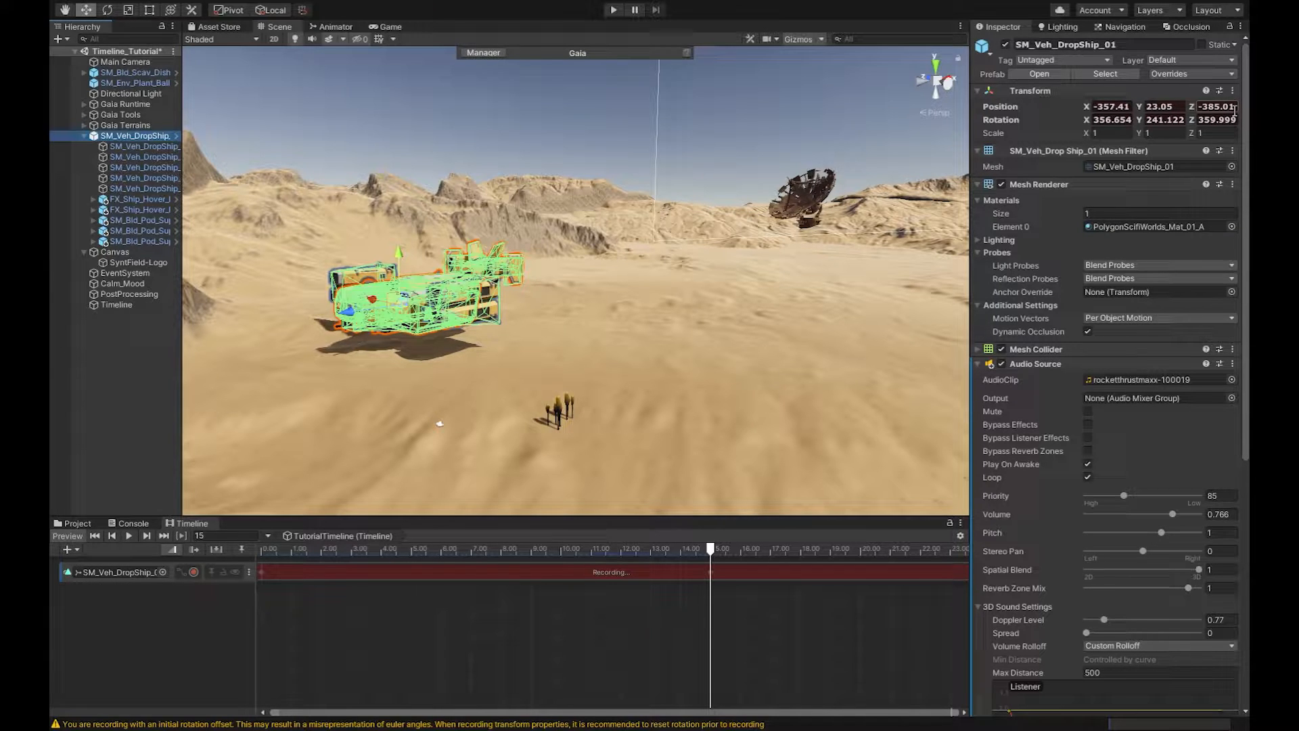
- Scrub and pose the dropship to key its descending flight path, ending at frame 0
click(662, 548)
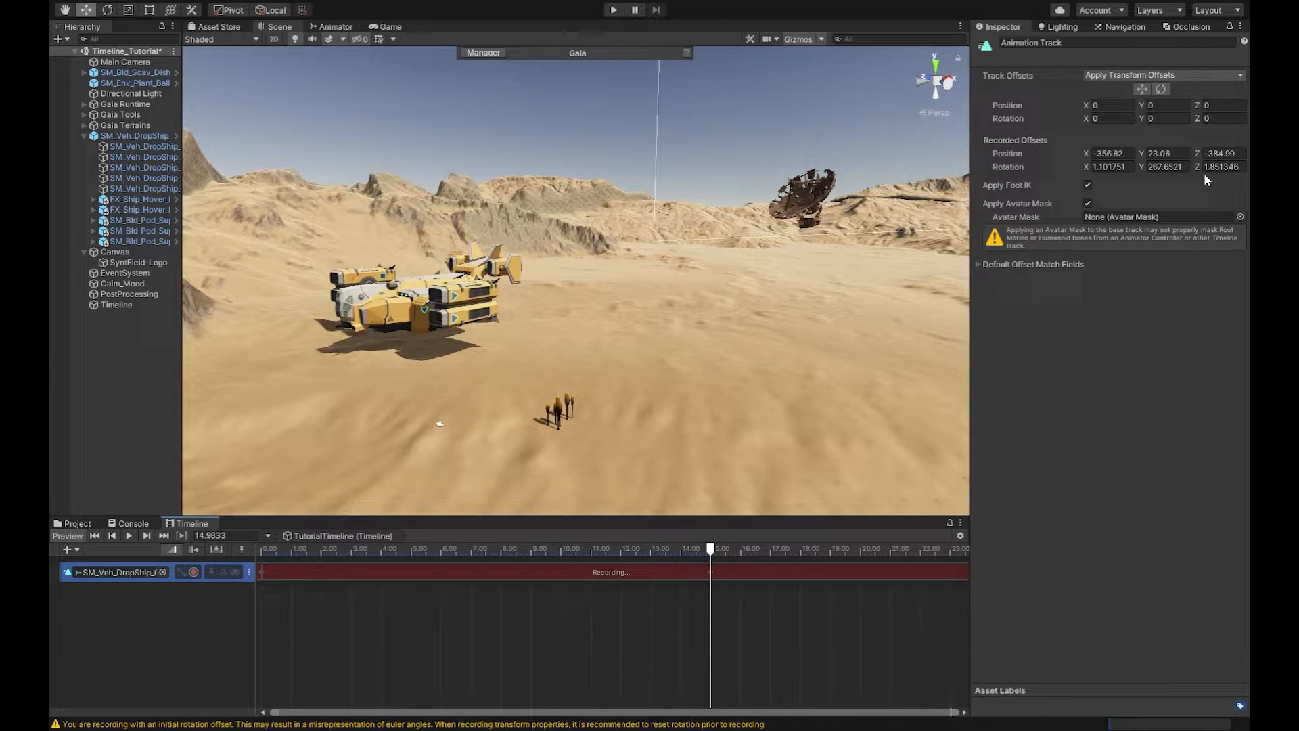
click(137, 135)
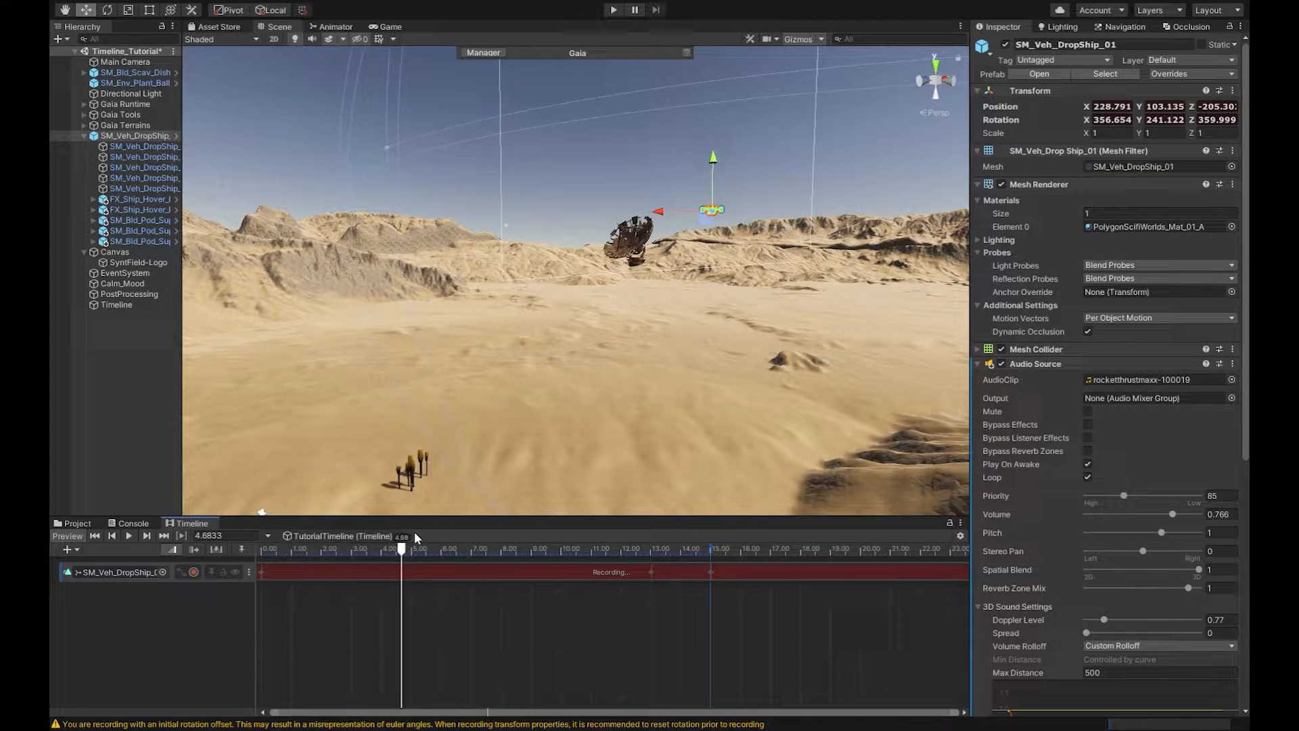
click(660, 548)
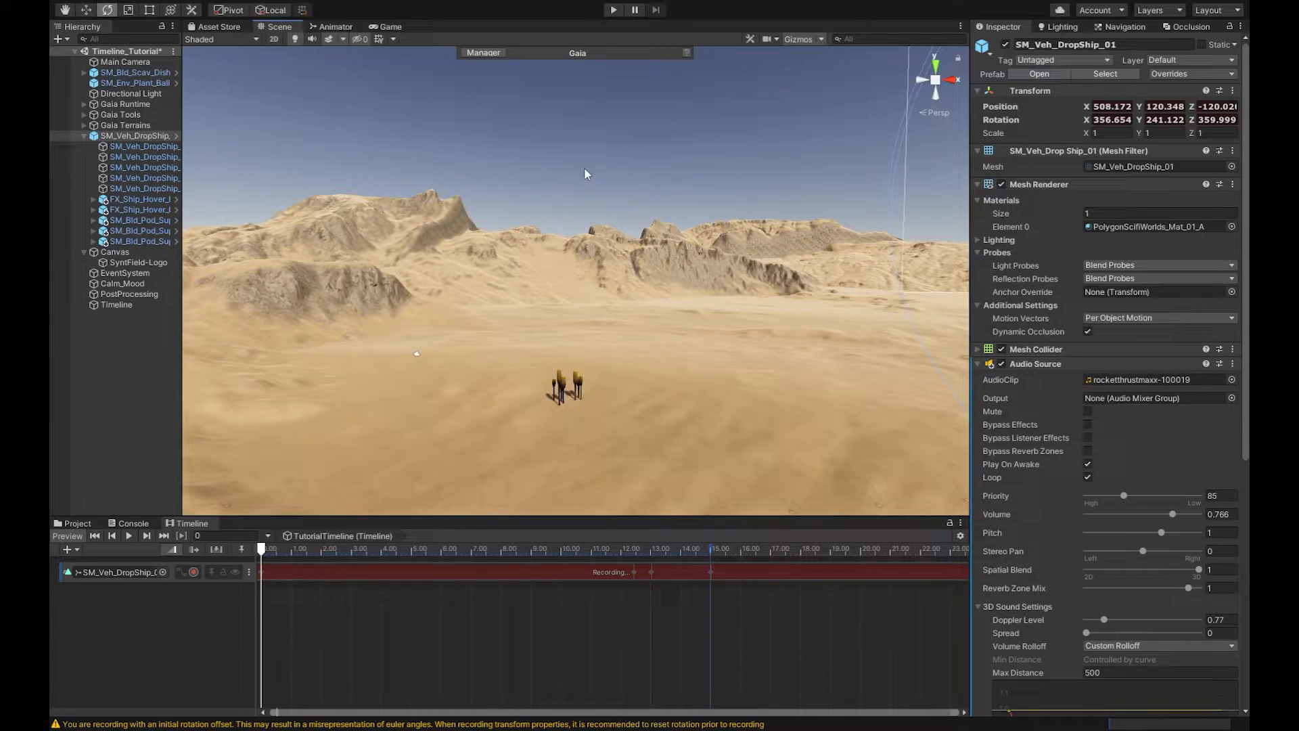
- Preview the dropship landing in play mode, then stop and return to editing
click(611, 9)
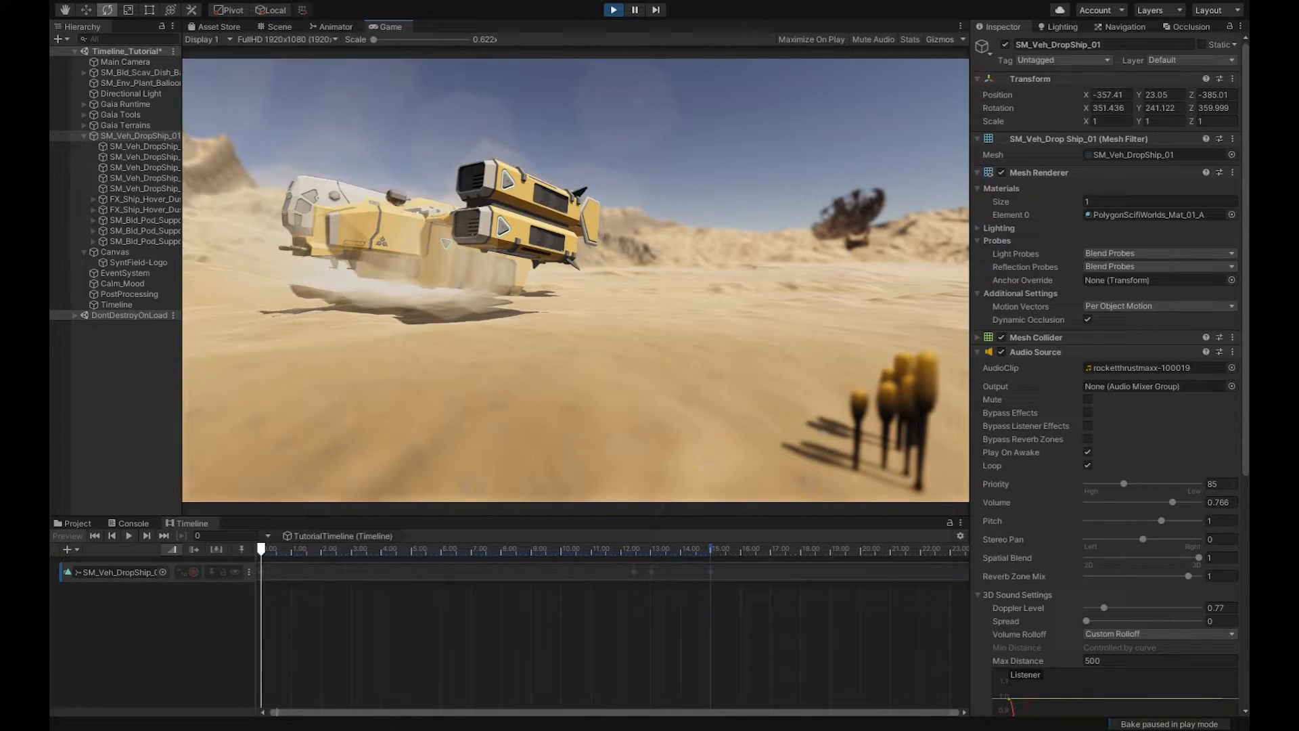
click(280, 27)
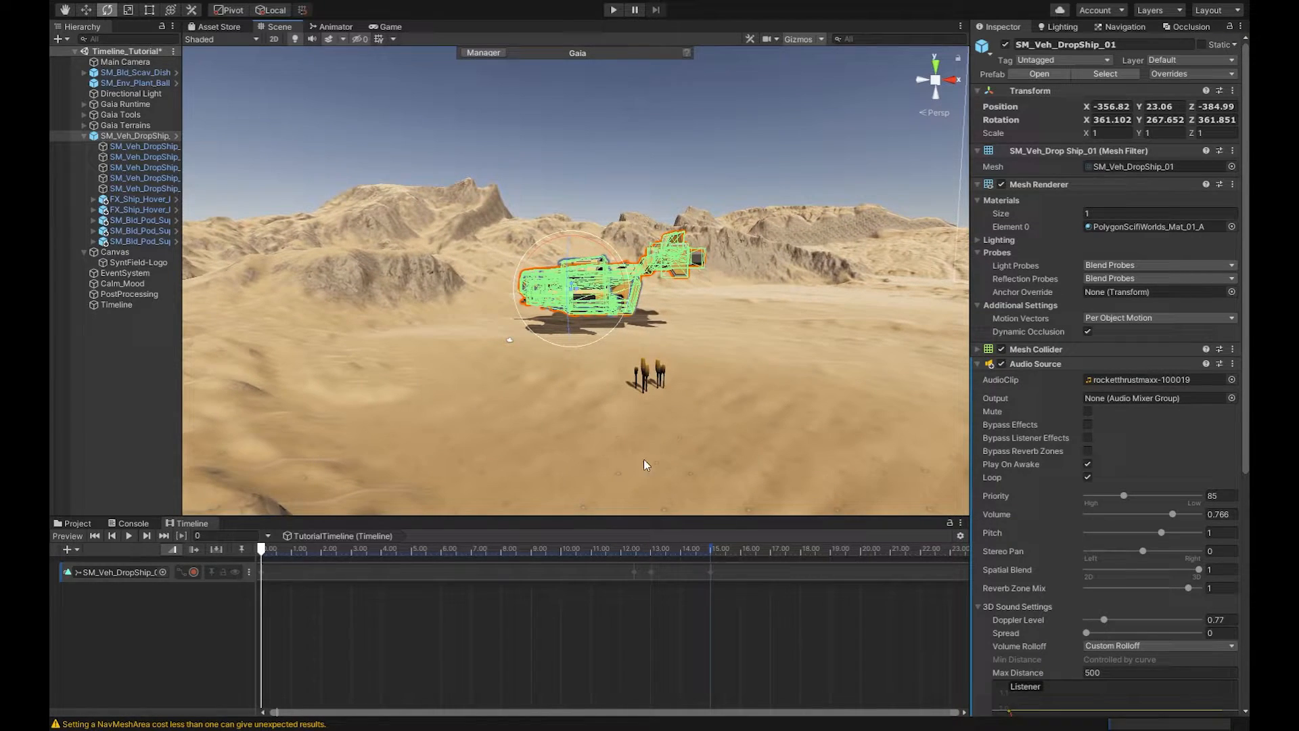
- Re-enable recording and capture the dropship's low touchdown pose near 15 s
click(190, 571)
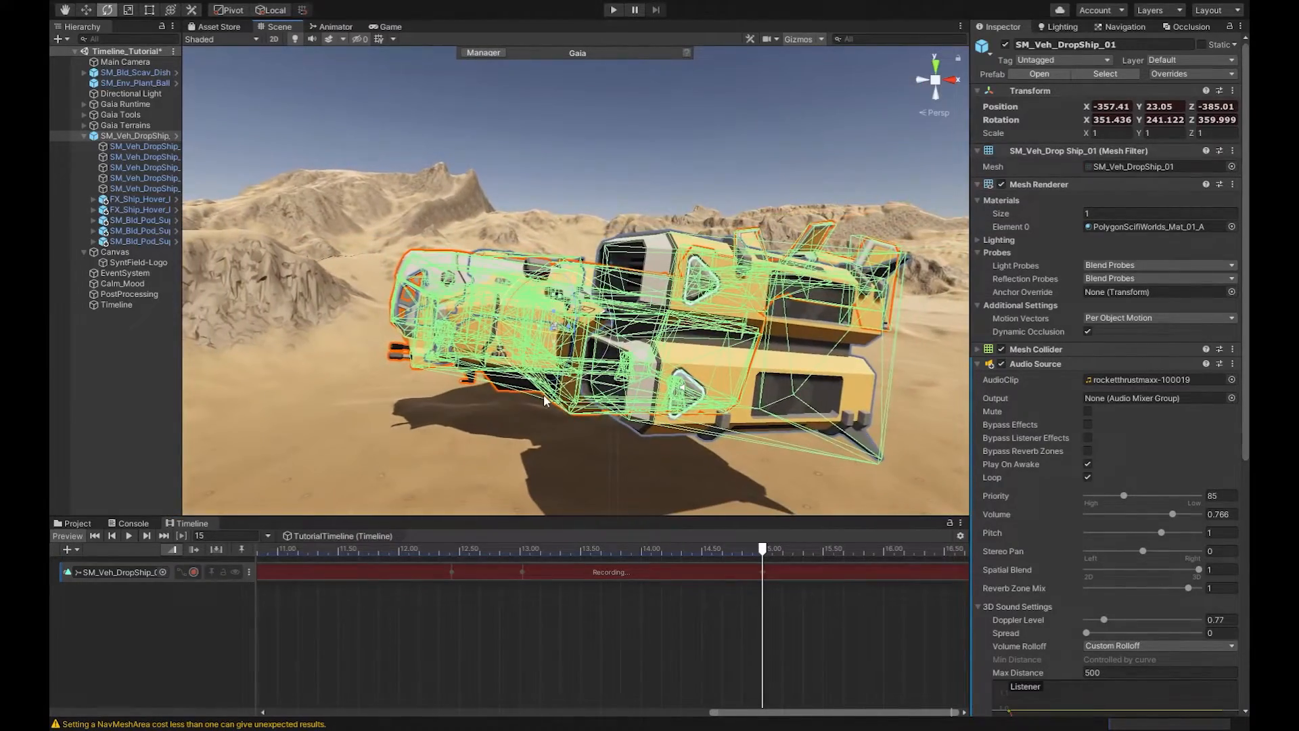
click(234, 9)
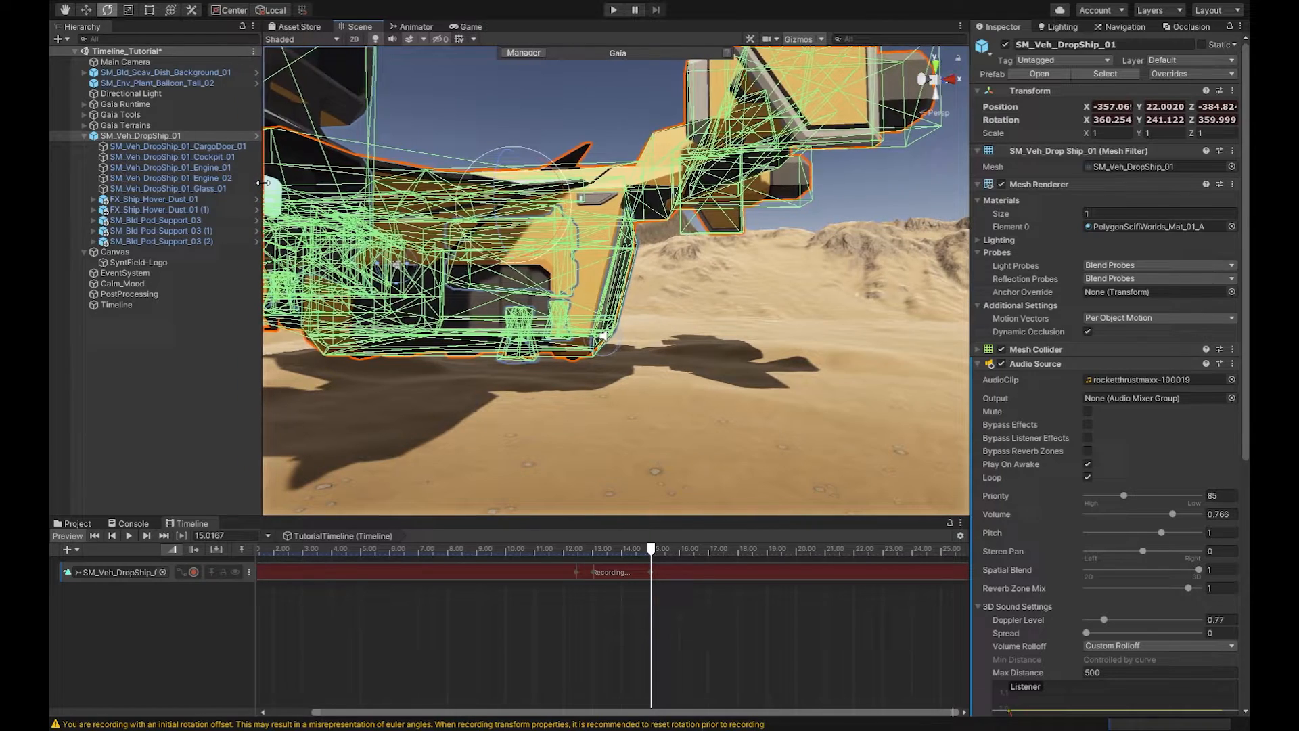
- Keyframe SM_Veh_DropShip_01_CargoDoor_01 swinging open at ~16.5 s, rotating X to about -26.6 around its pivot
click(175, 146)
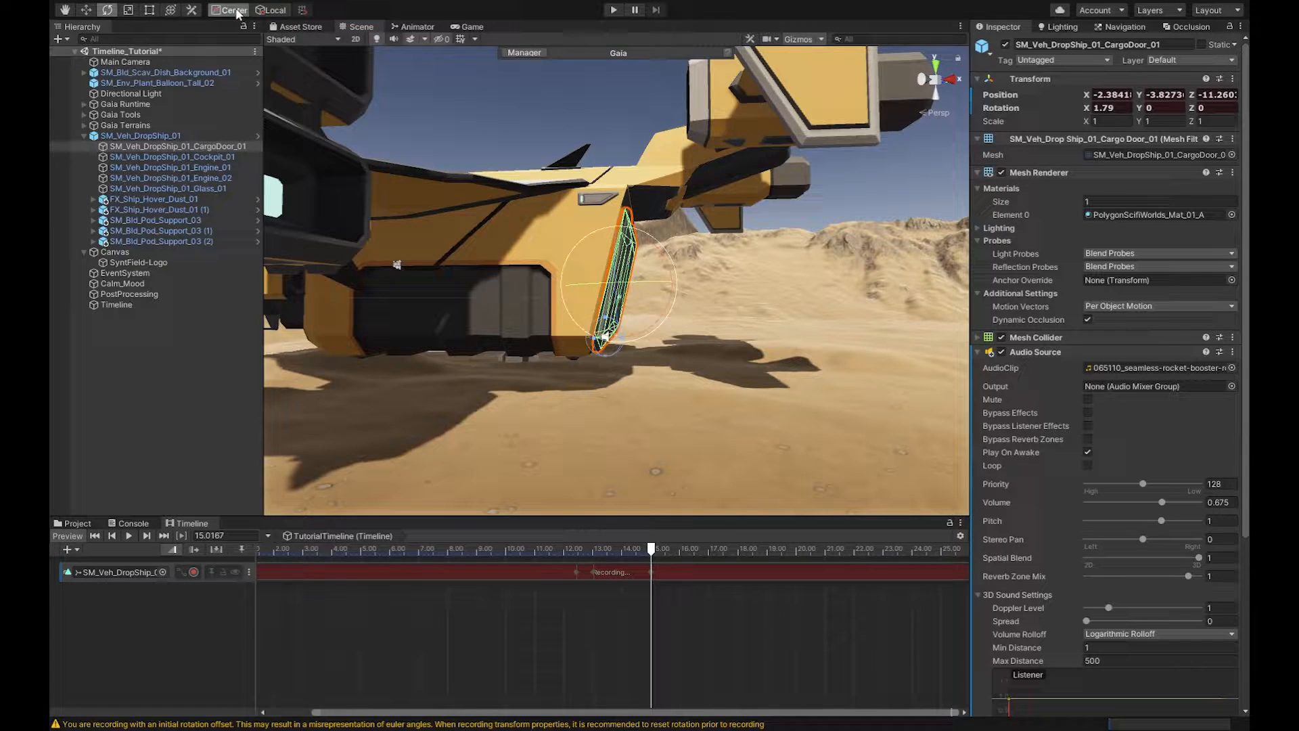
click(230, 9)
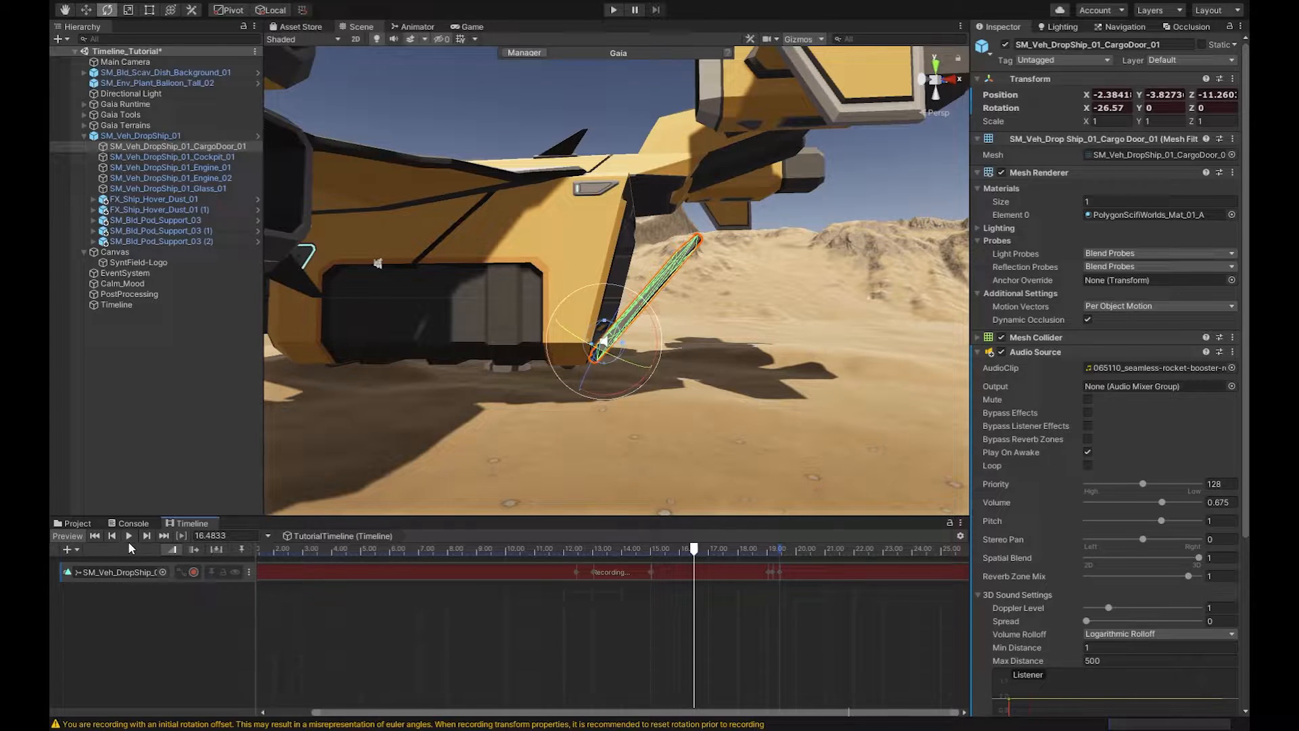
click(129, 536)
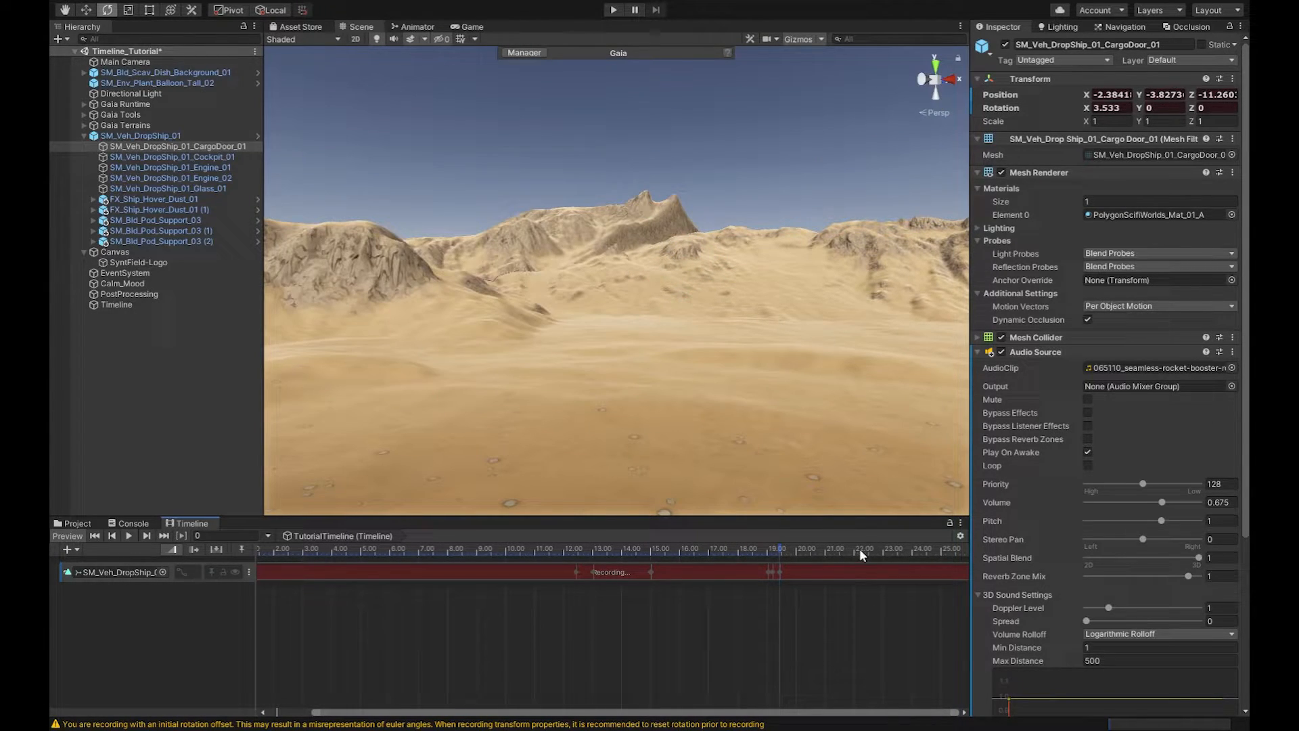
- Scrub to check the landing, then view the Main Camera's Inspector and preview of the landed dropship
click(562, 548)
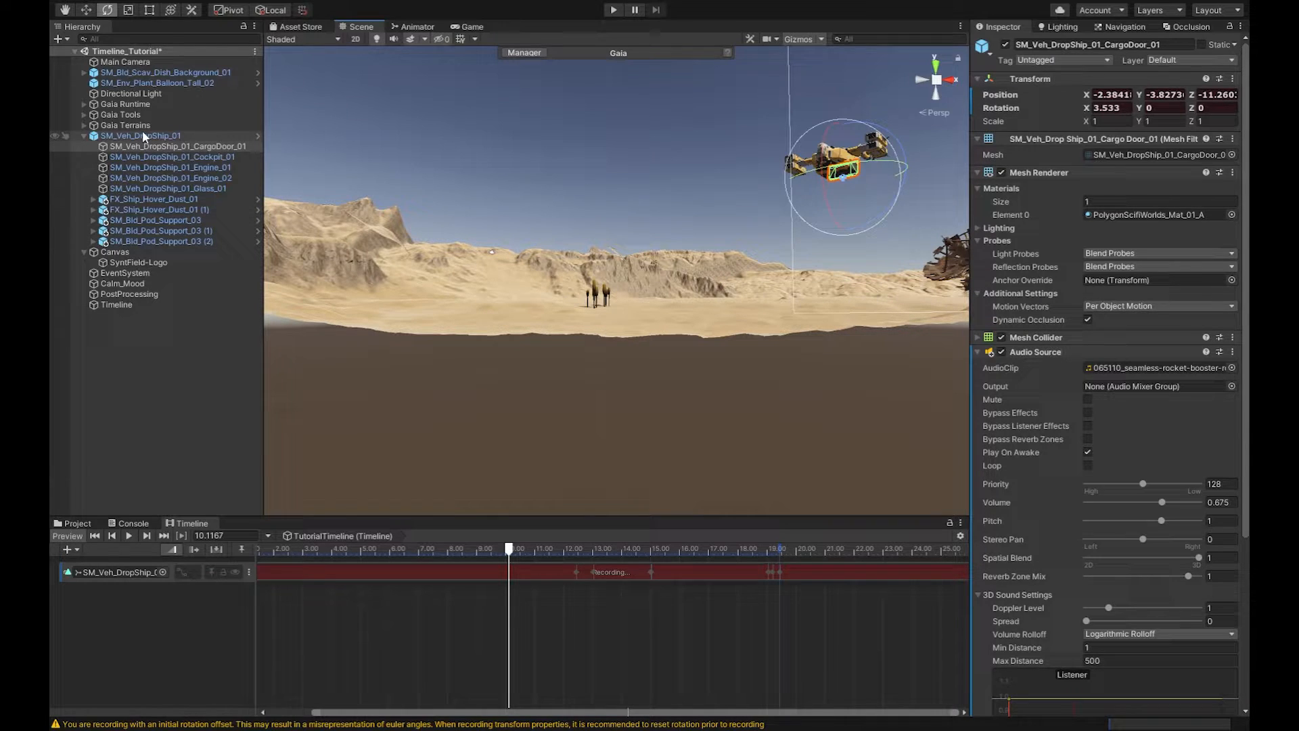
click(140, 136)
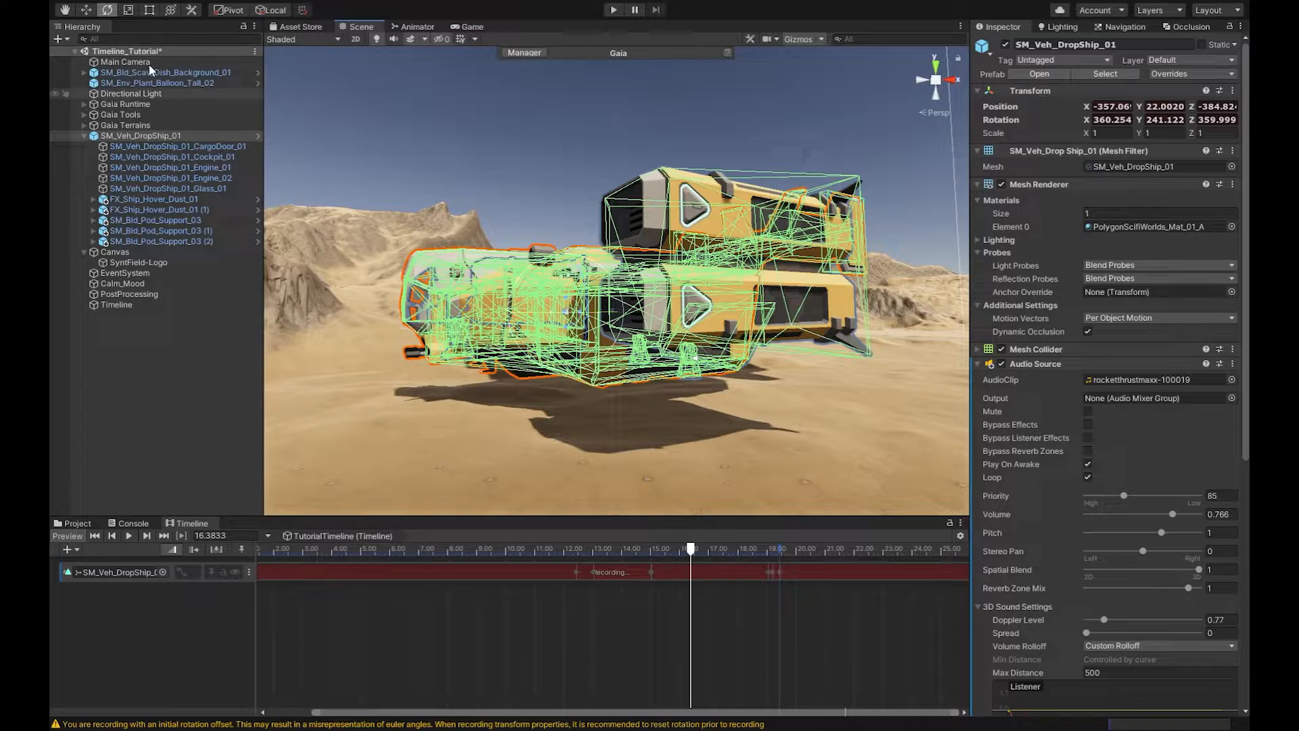
click(125, 61)
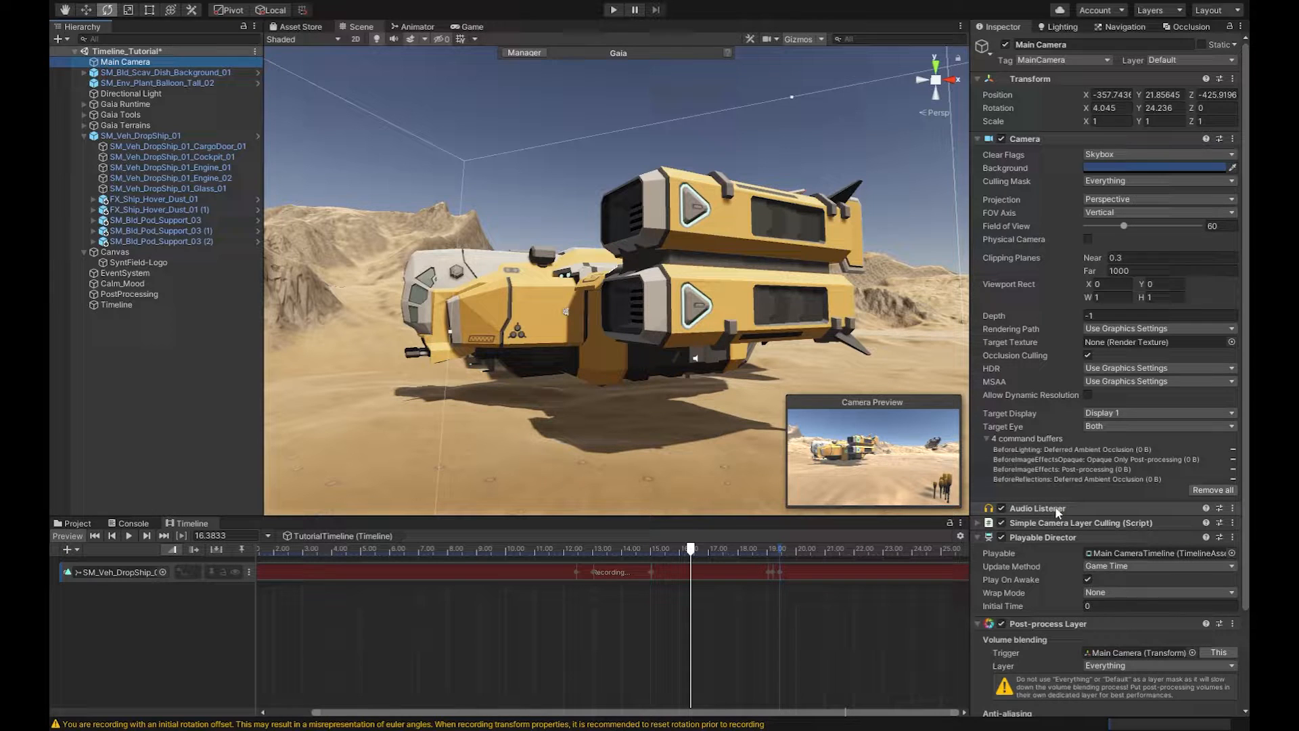
click(141, 135)
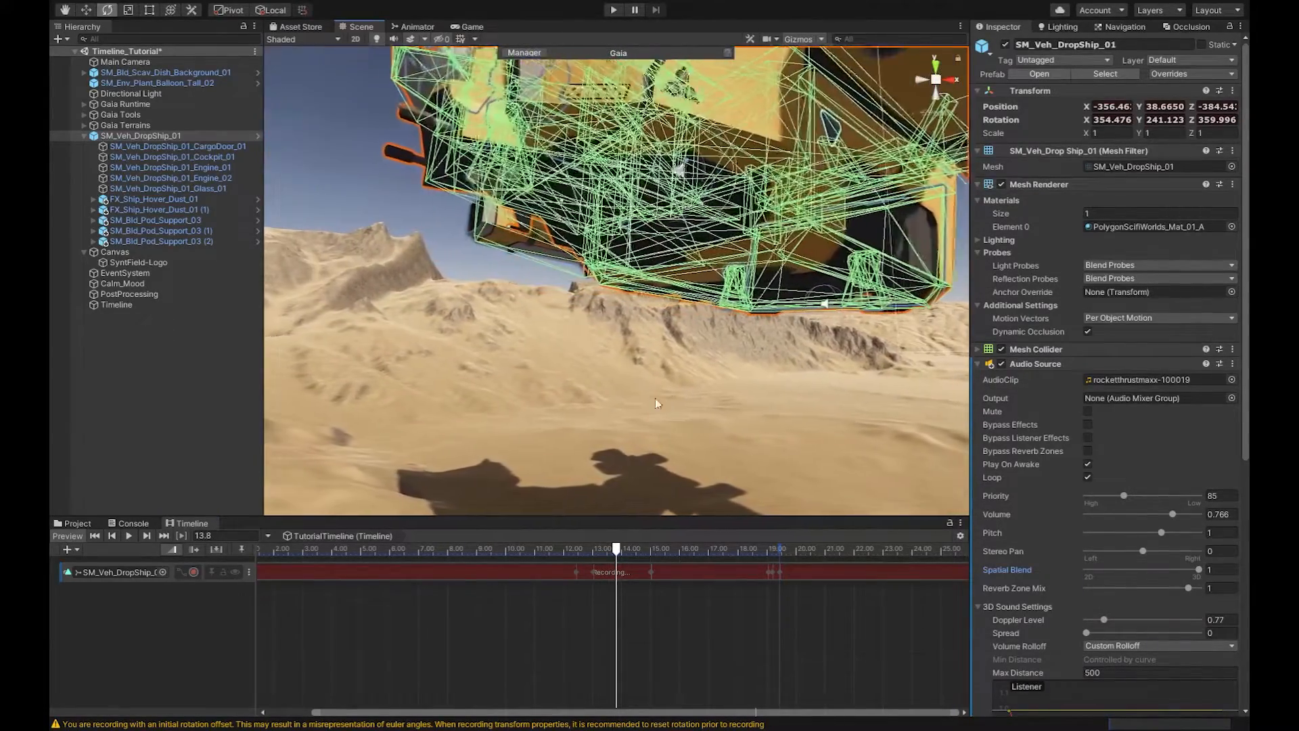
- Lower SM_Bld_Pod_Support_03 and its copies so the landing legs rest on the sand at touchdown
click(156, 219)
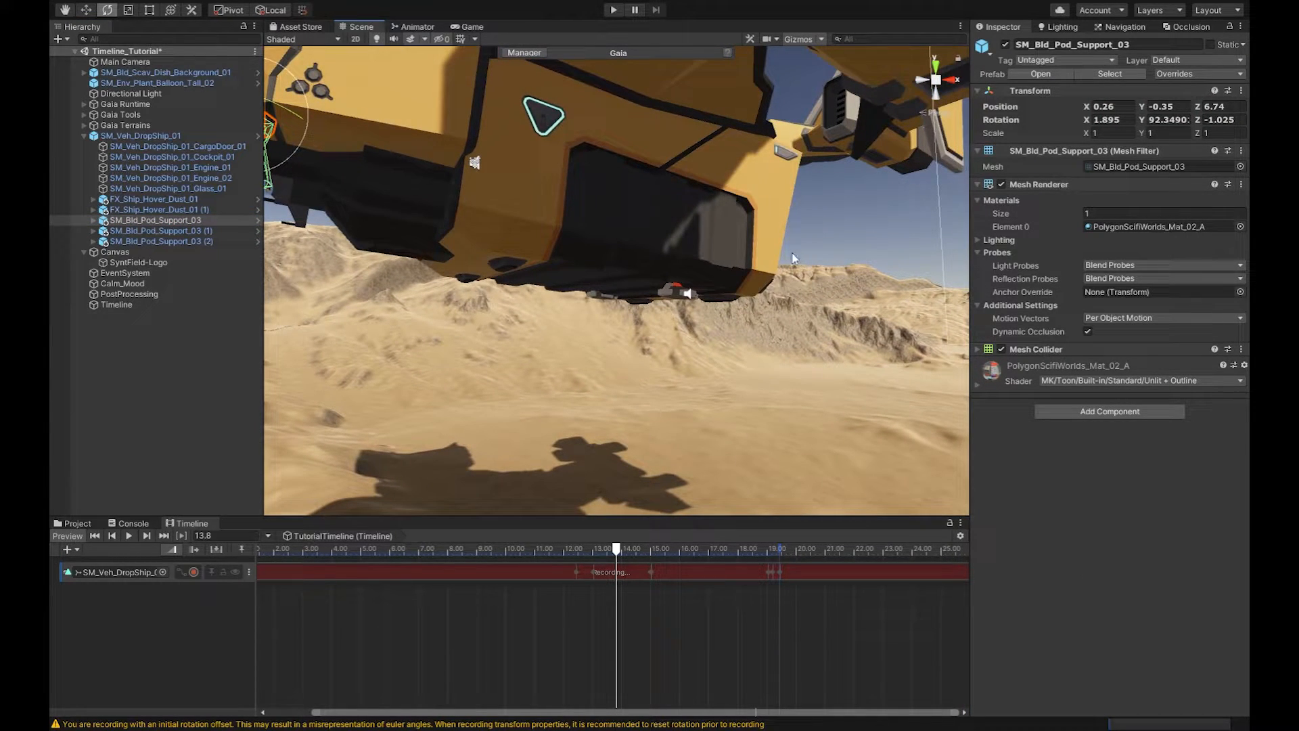
click(161, 230)
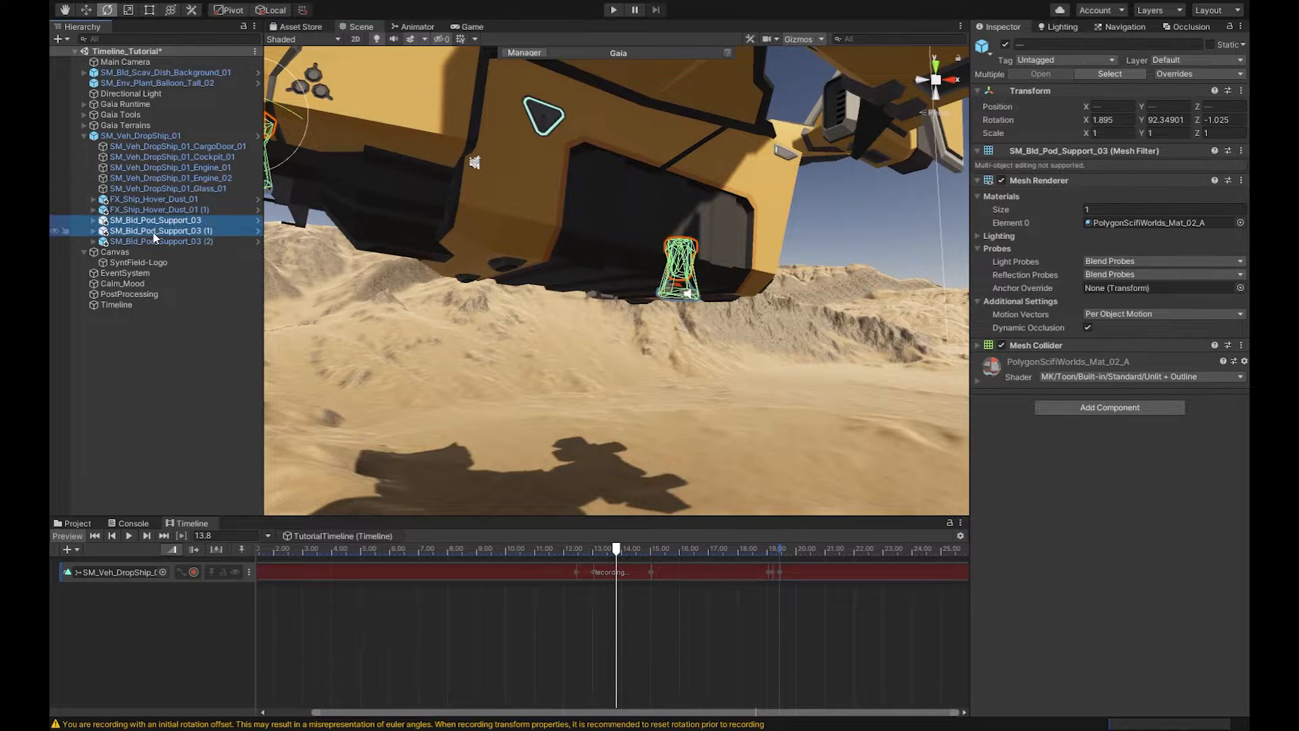
click(161, 241)
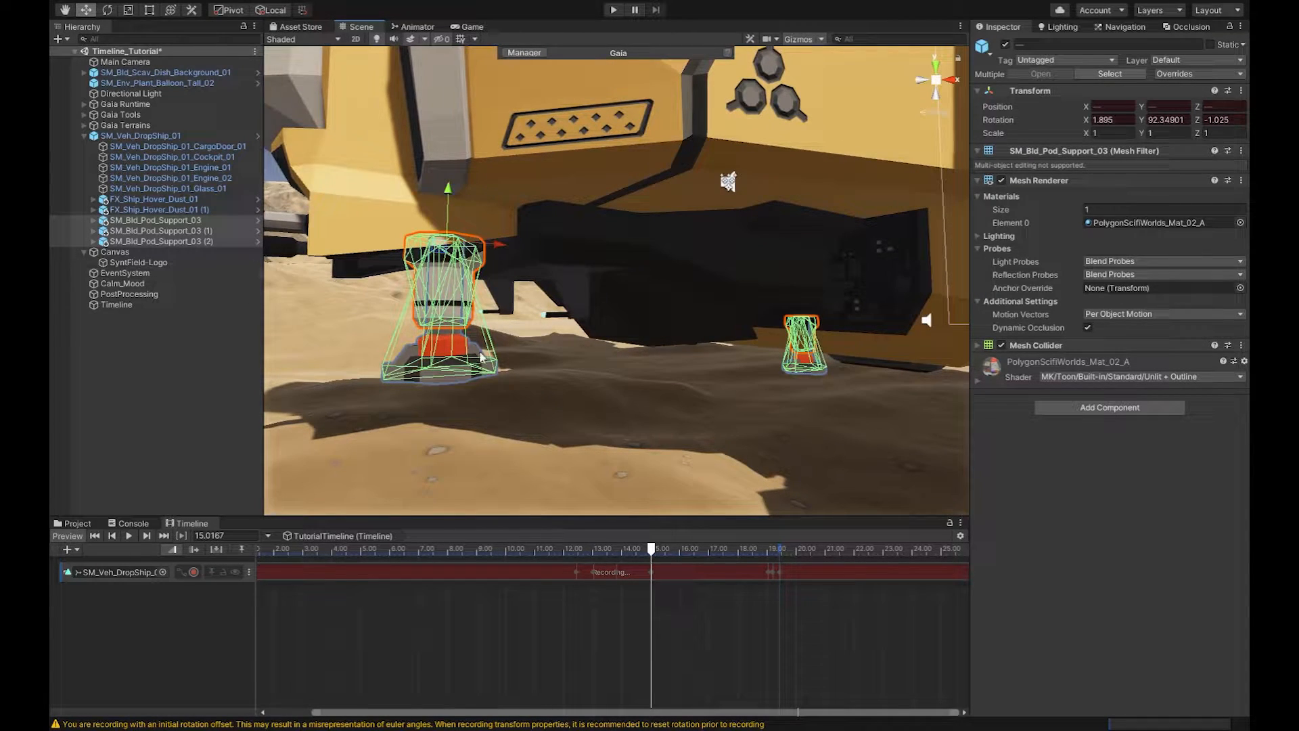
click(192, 230)
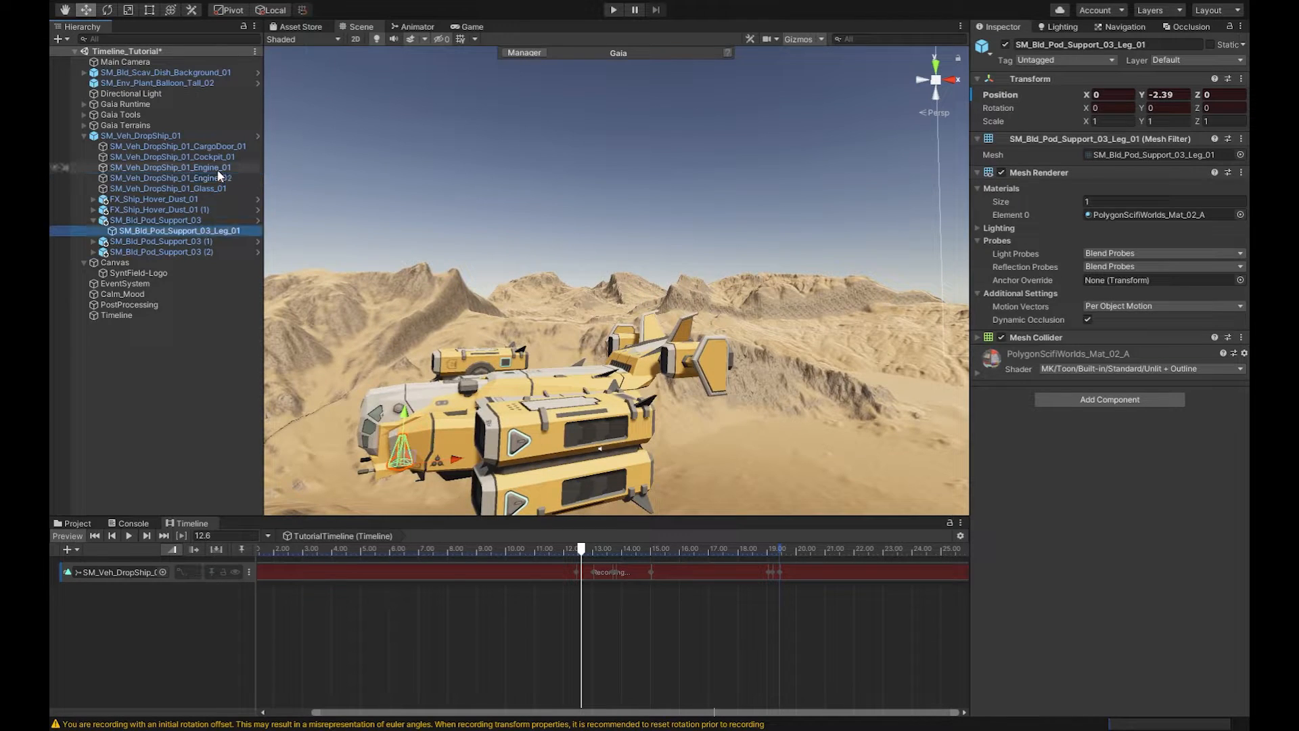
- Record transform keyframes on the SM_Veh_DropShip_01 track across the 13–17 s landing, then stop recording
click(172, 177)
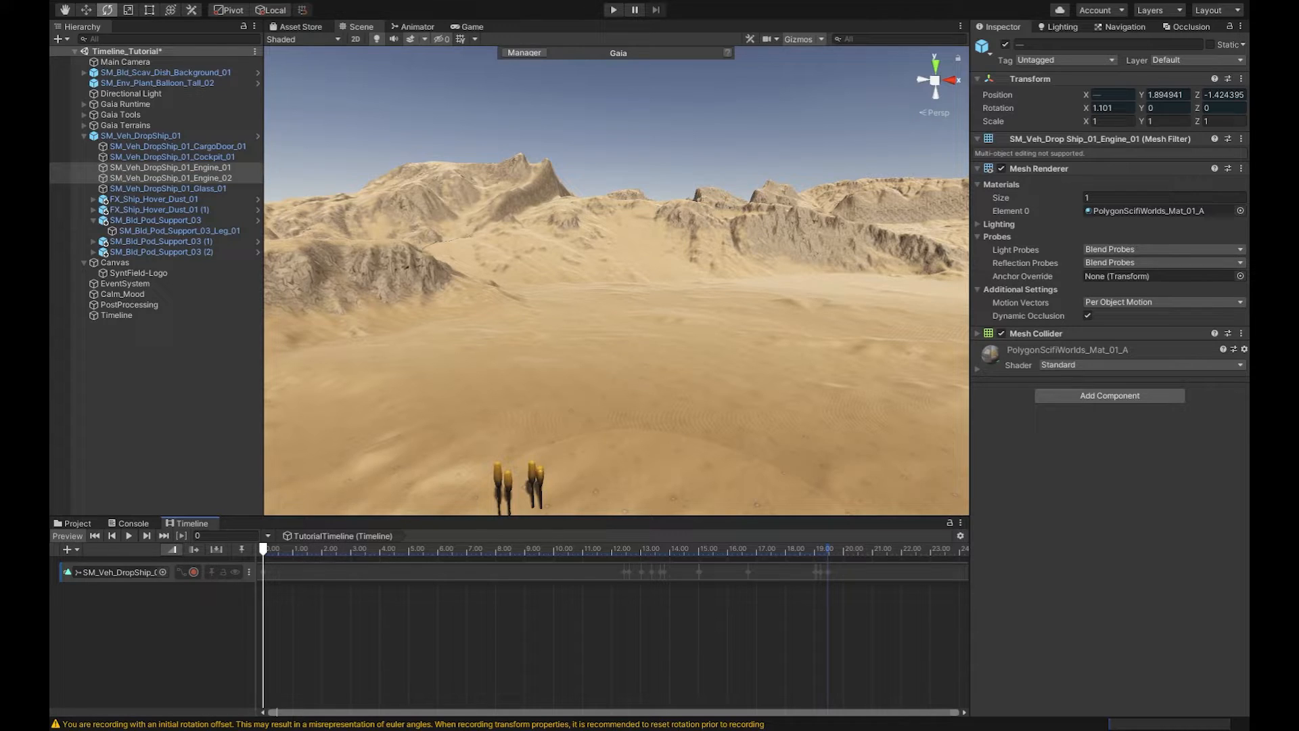
- Run the scene in the Game view to watch the dropship land, then stop play mode
click(611, 9)
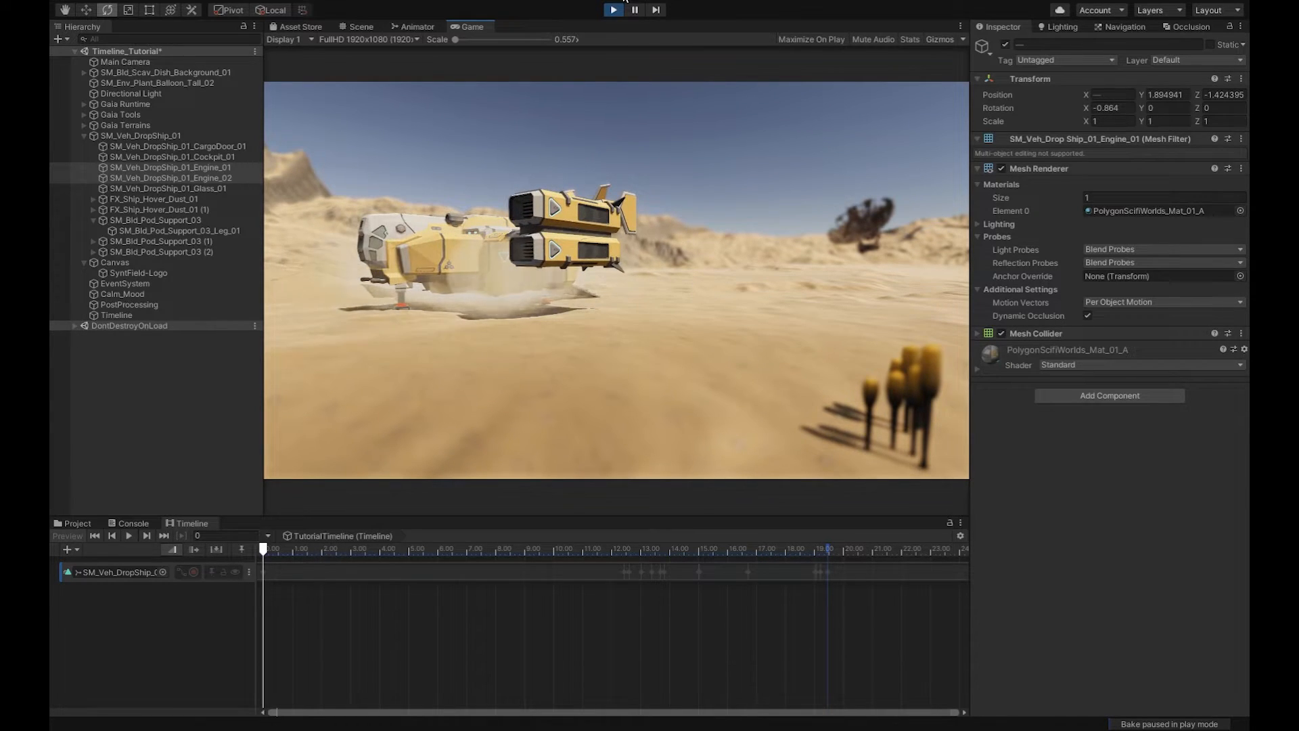
click(611, 9)
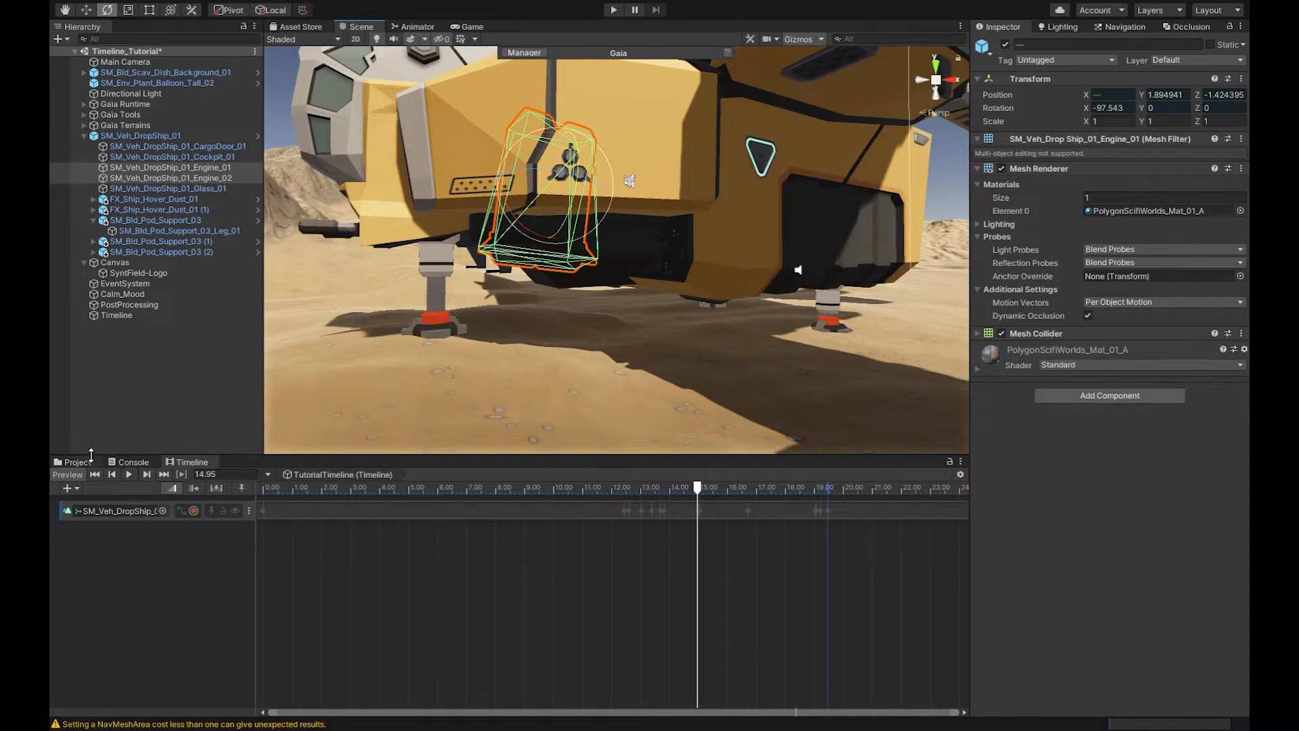
- Show the Project window's Assets/1 audio folder with its sound clips, including the mechanical clamp
click(74, 462)
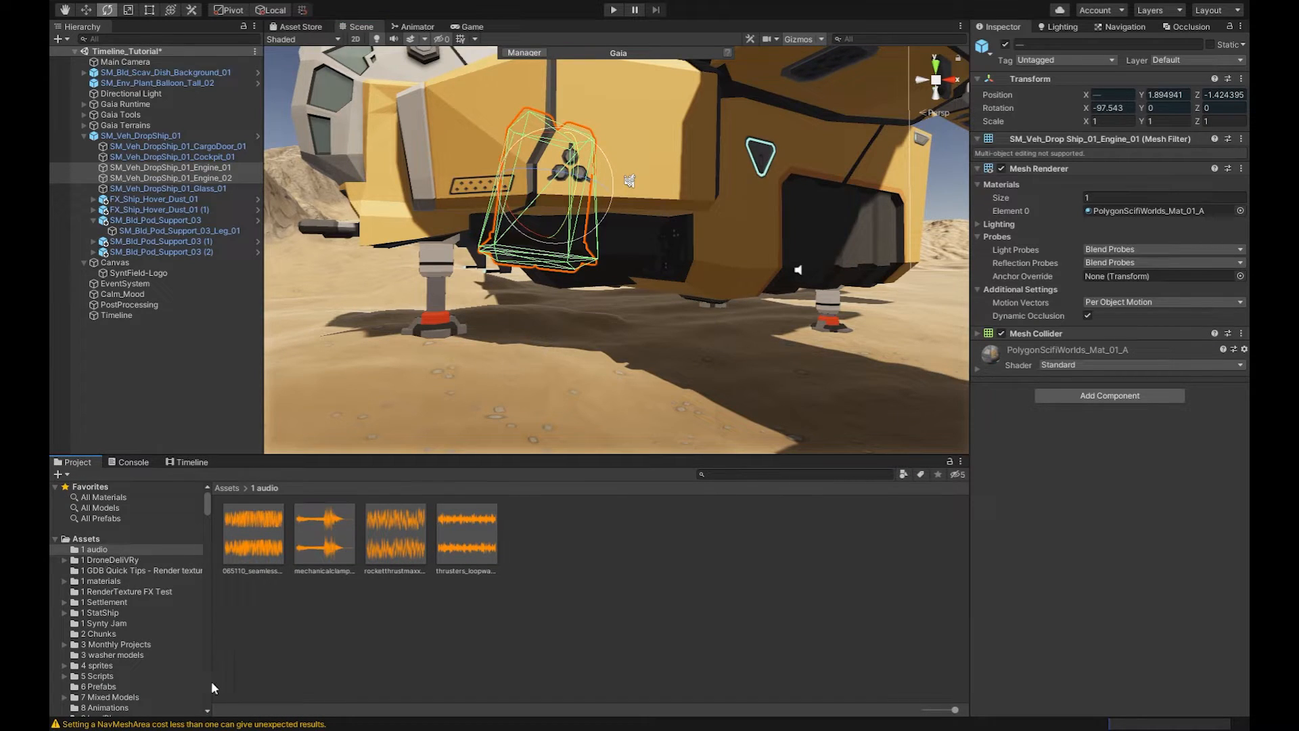
click(323, 534)
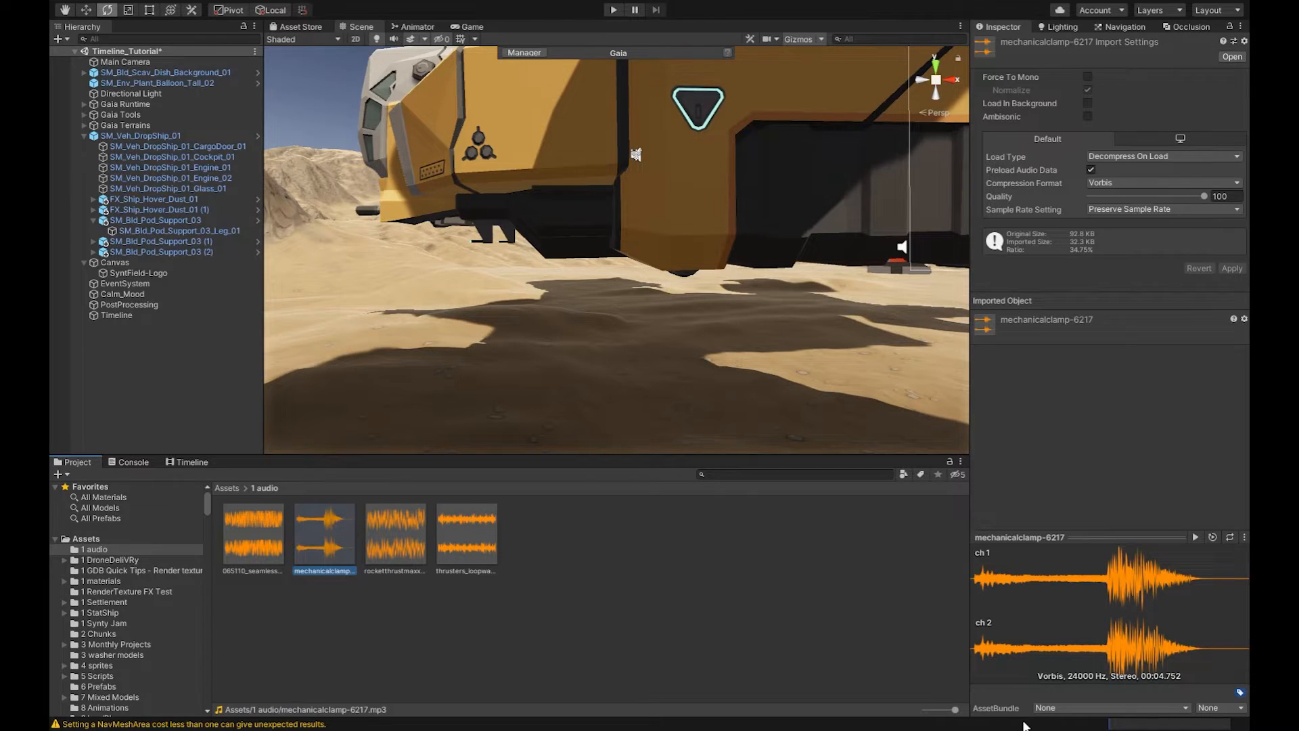
click(1194, 537)
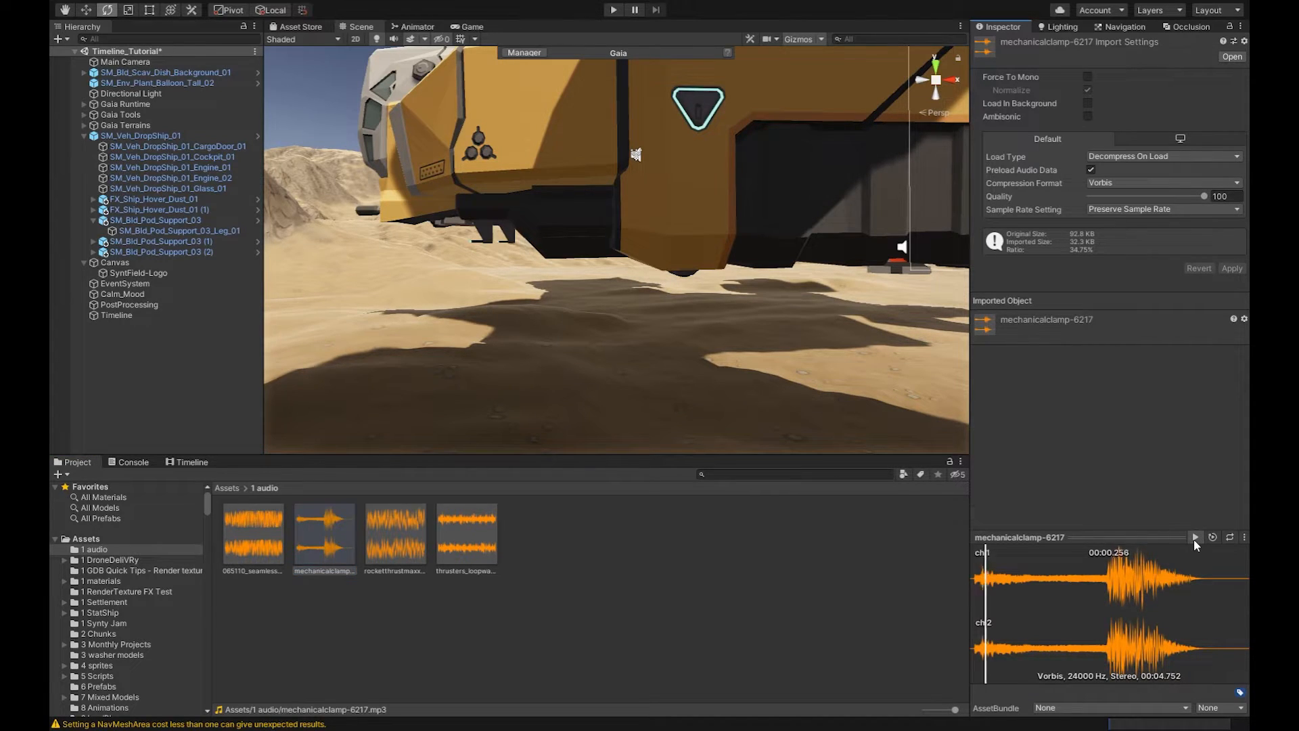
click(1193, 537)
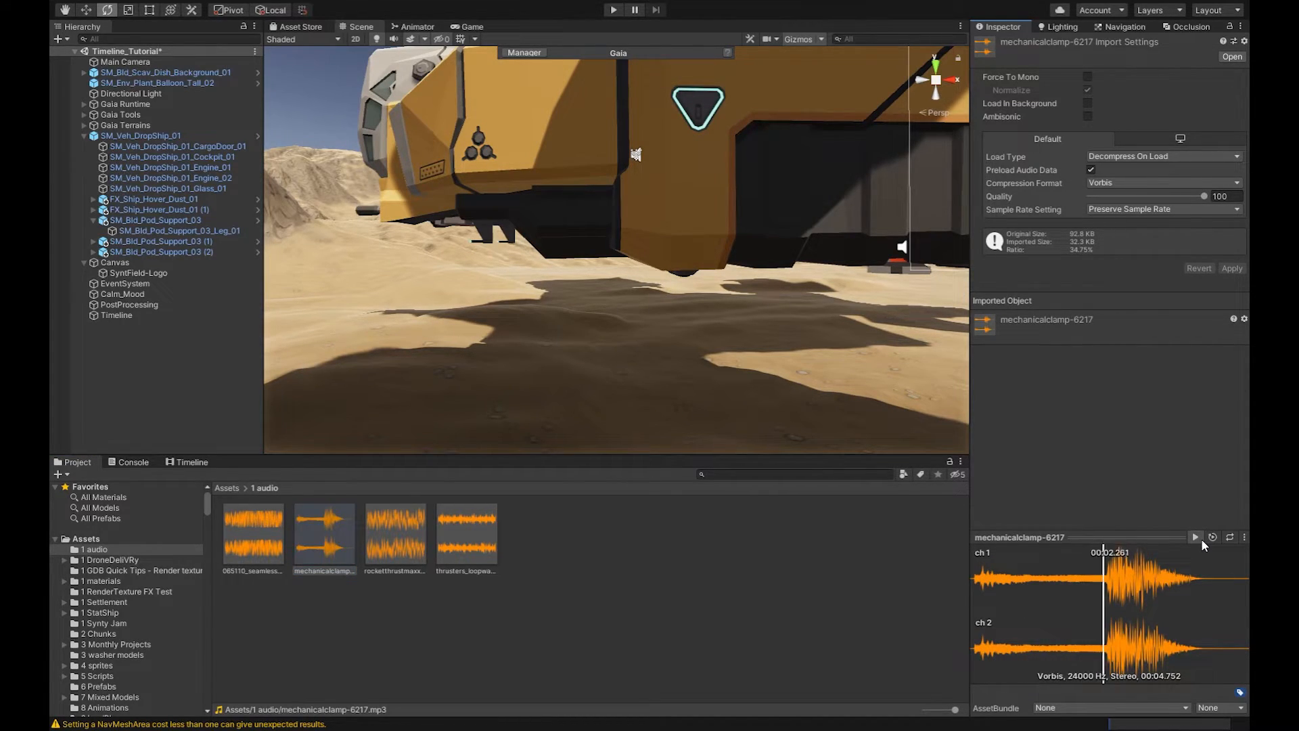
click(1193, 537)
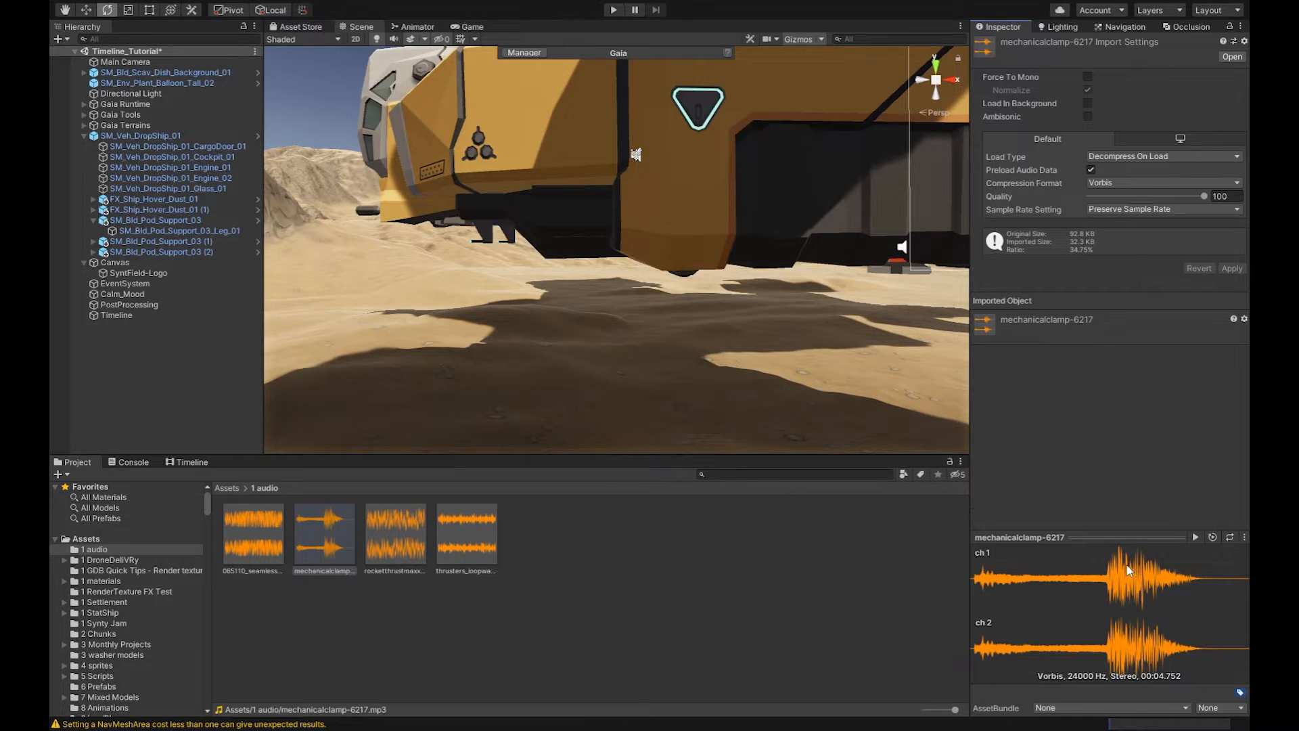
mouse_move(322, 542)
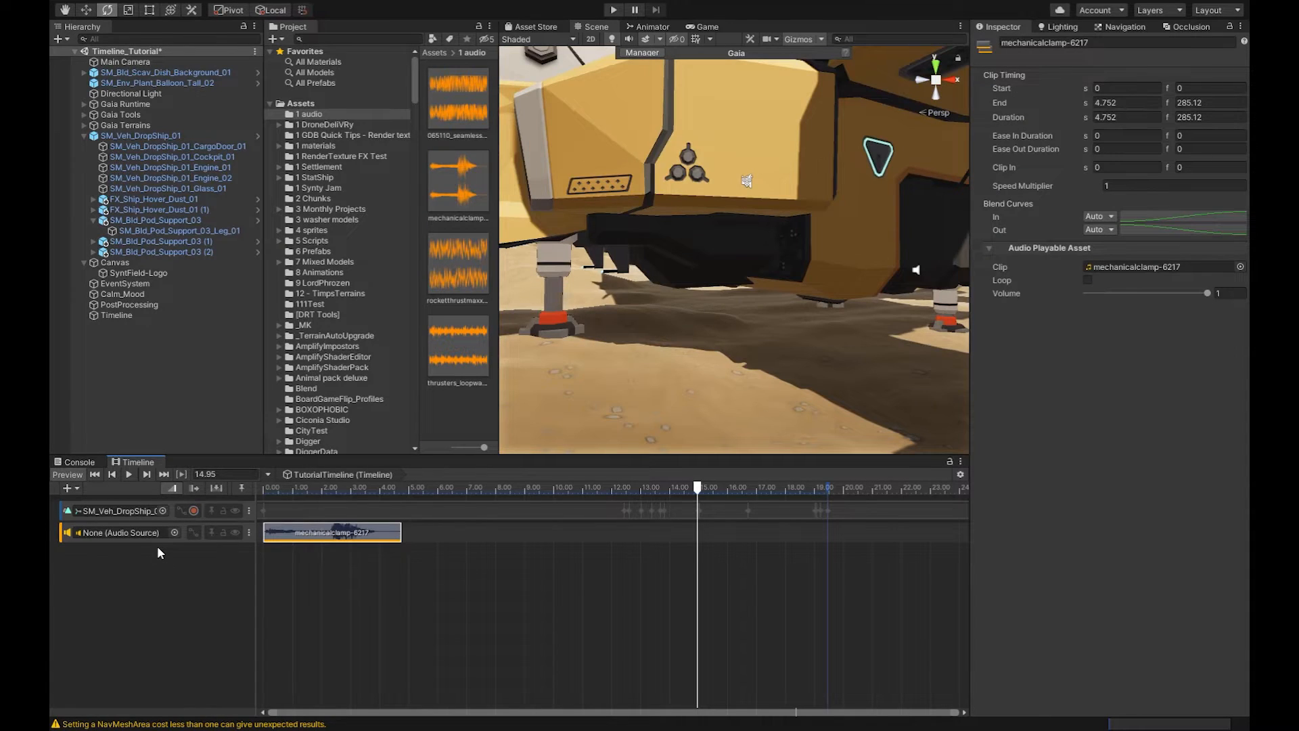
mouse_move(718, 533)
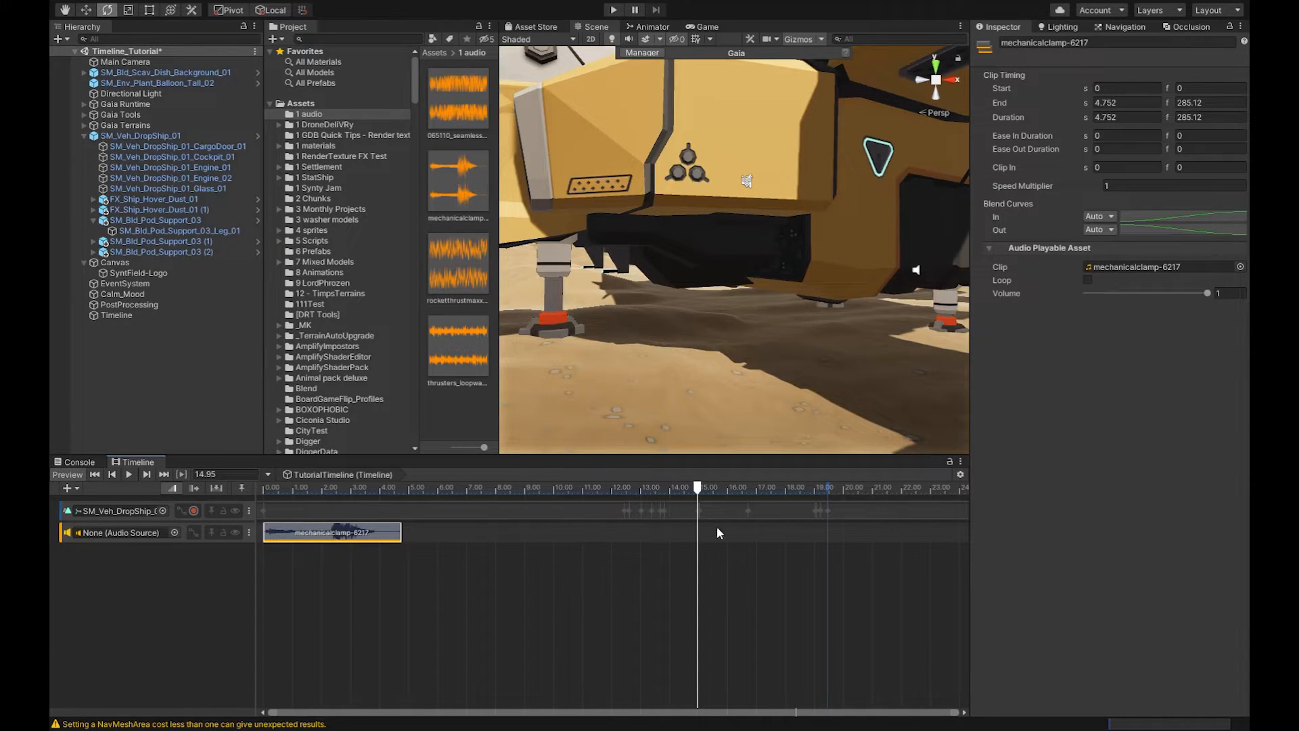
mouse_move(581, 635)
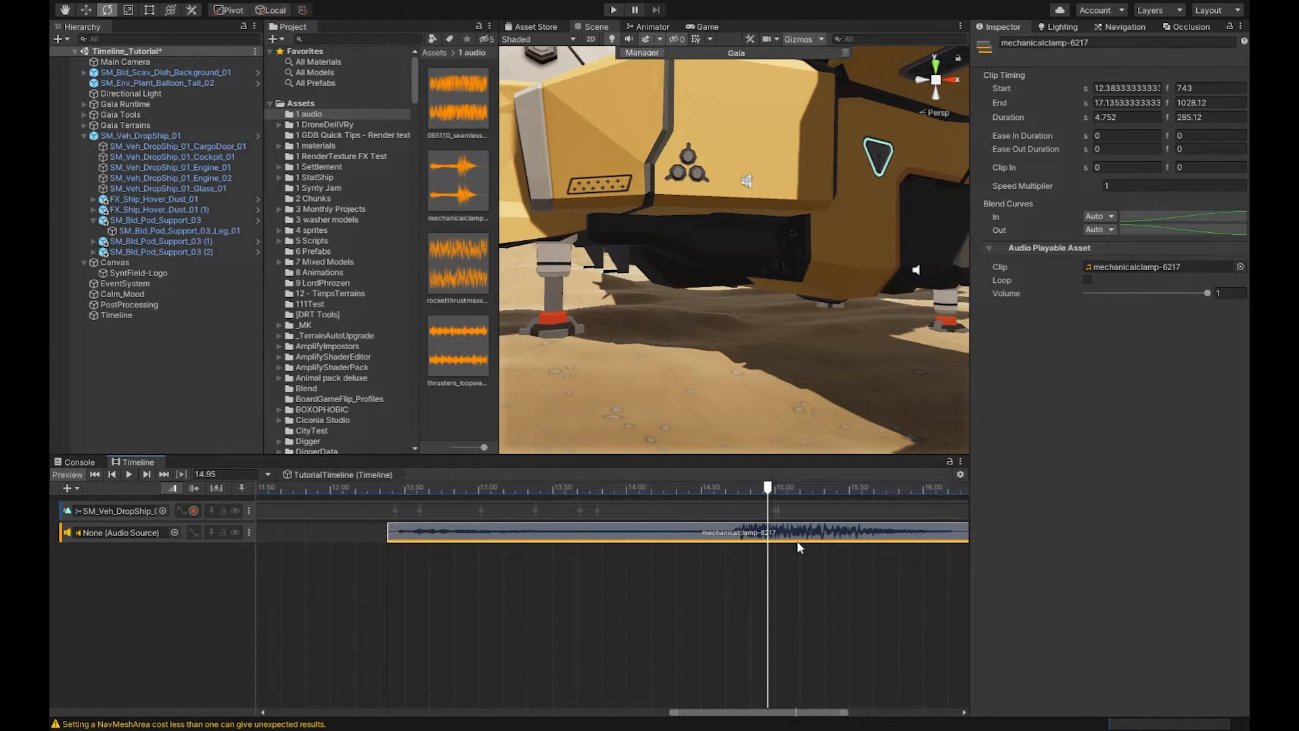
- Place mechanicalclamp-6217 on the Timeline audio track starting about 12.38 s, ending about 17.14 s
click(960, 461)
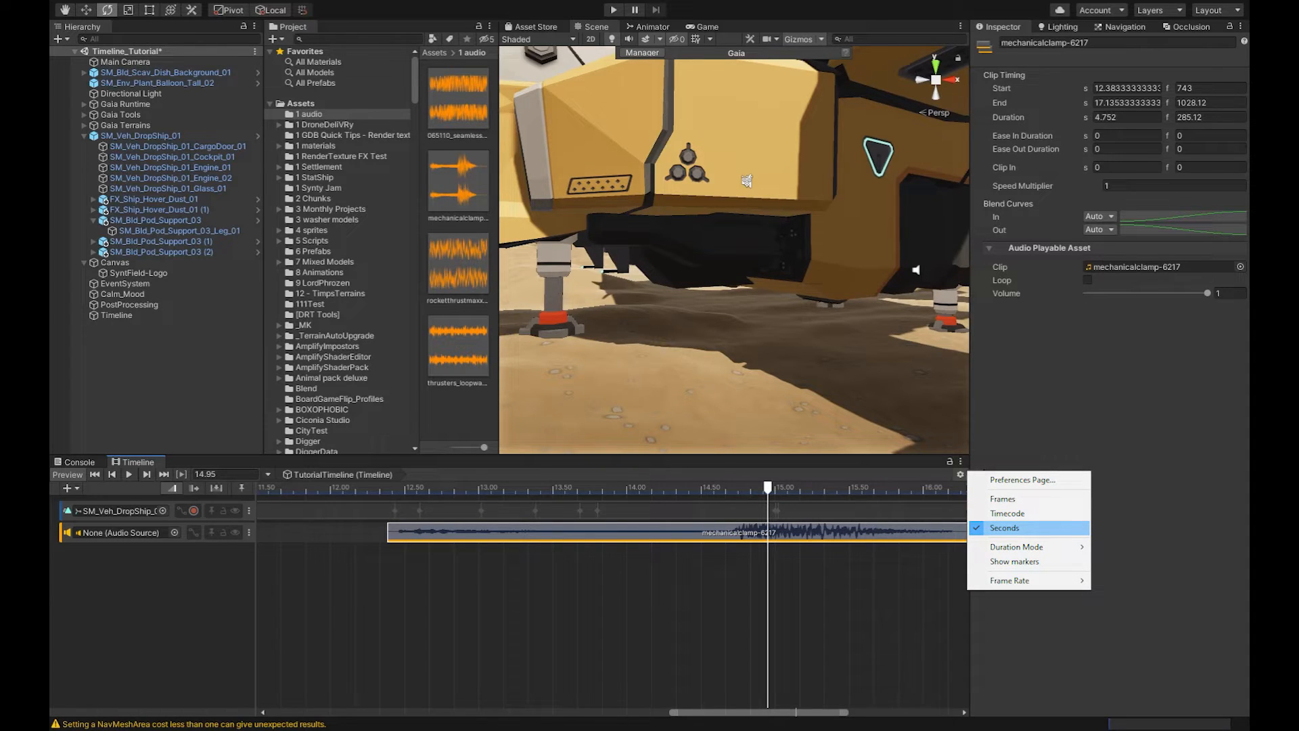
click(1023, 478)
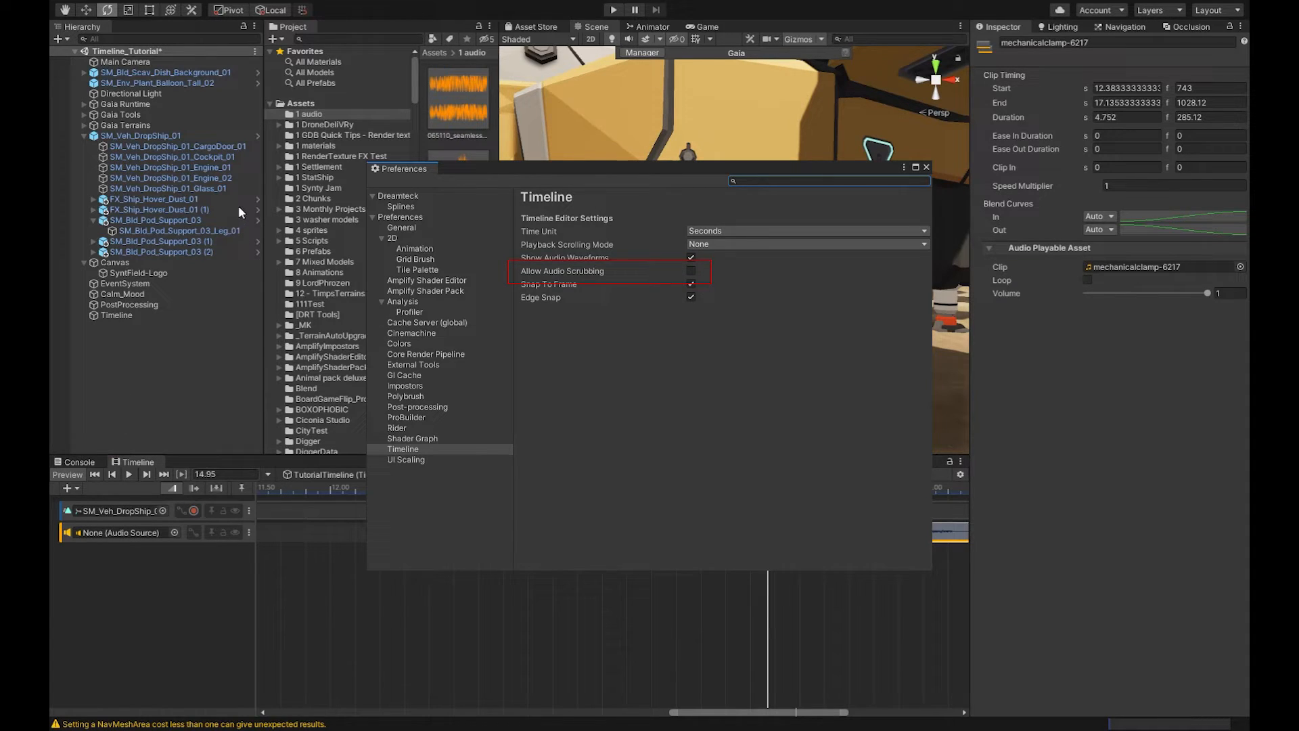
click(925, 168)
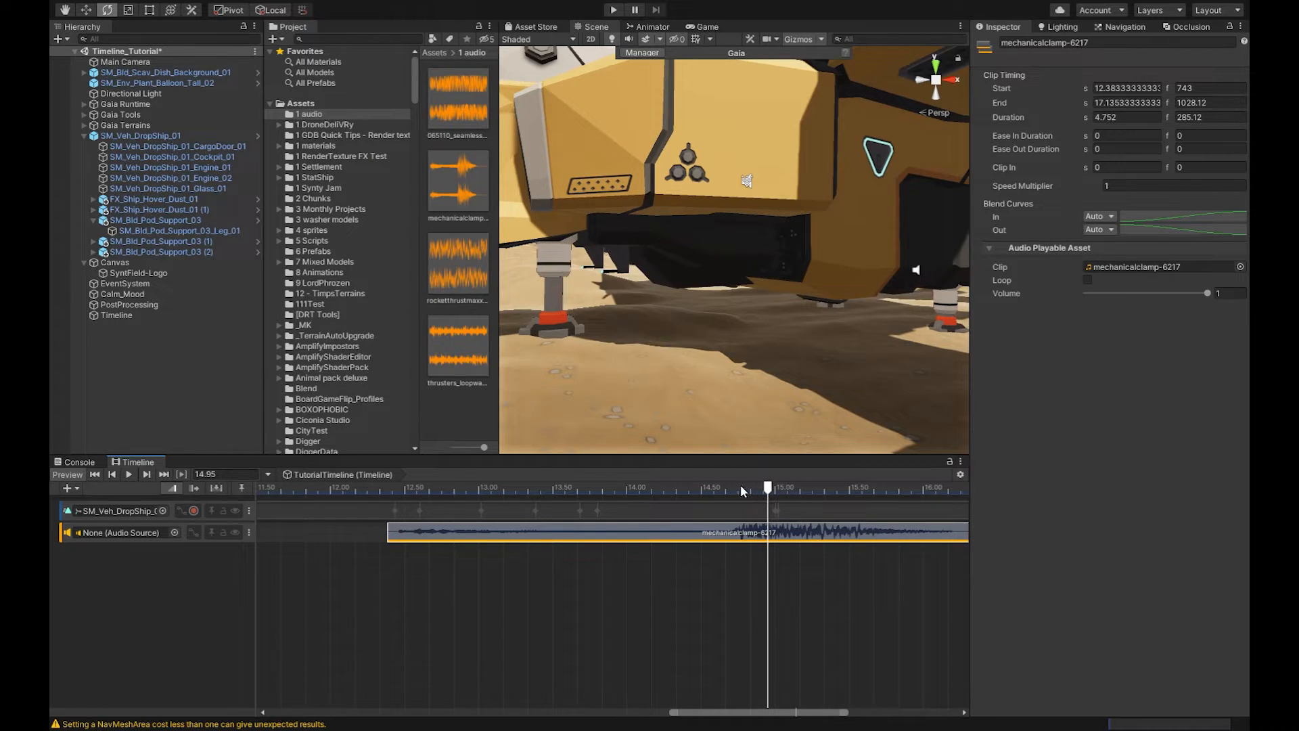
mouse_move(772, 502)
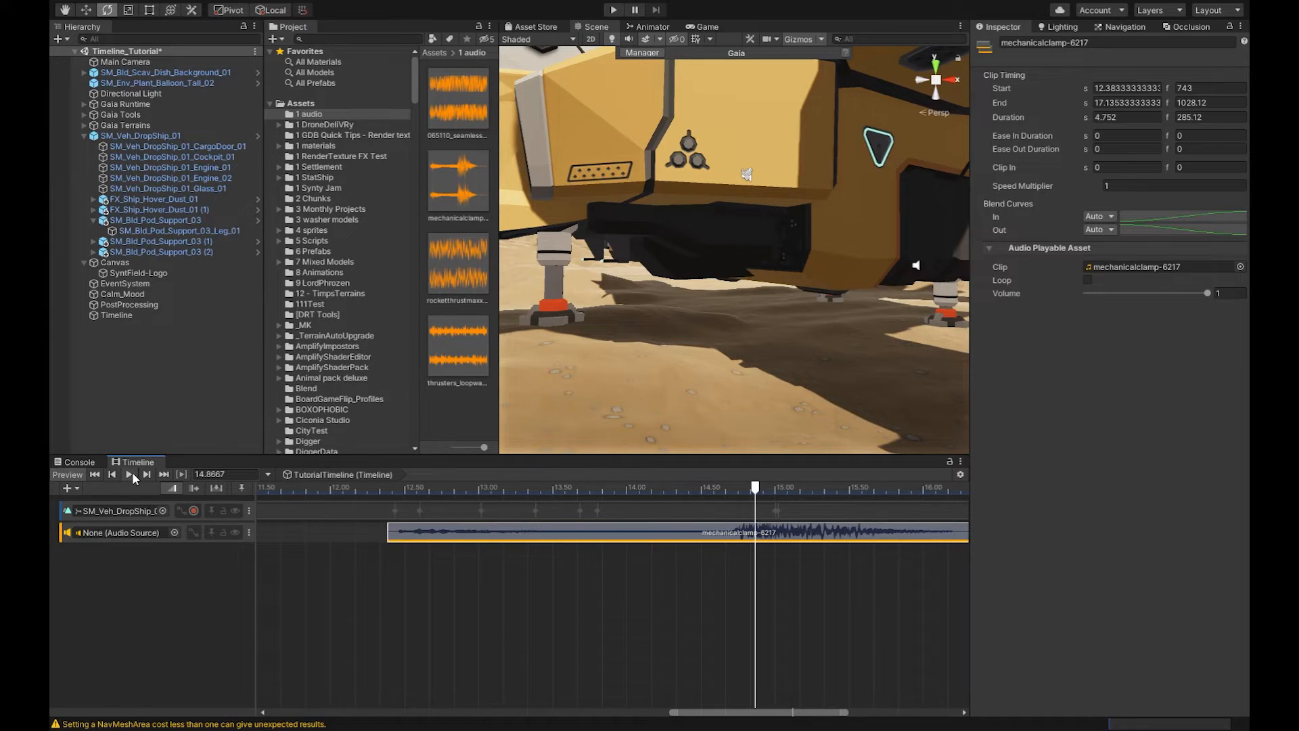
- Preview the sync and nudge the clamp clip earlier to start near frame 736 (~12.27 s)
click(129, 474)
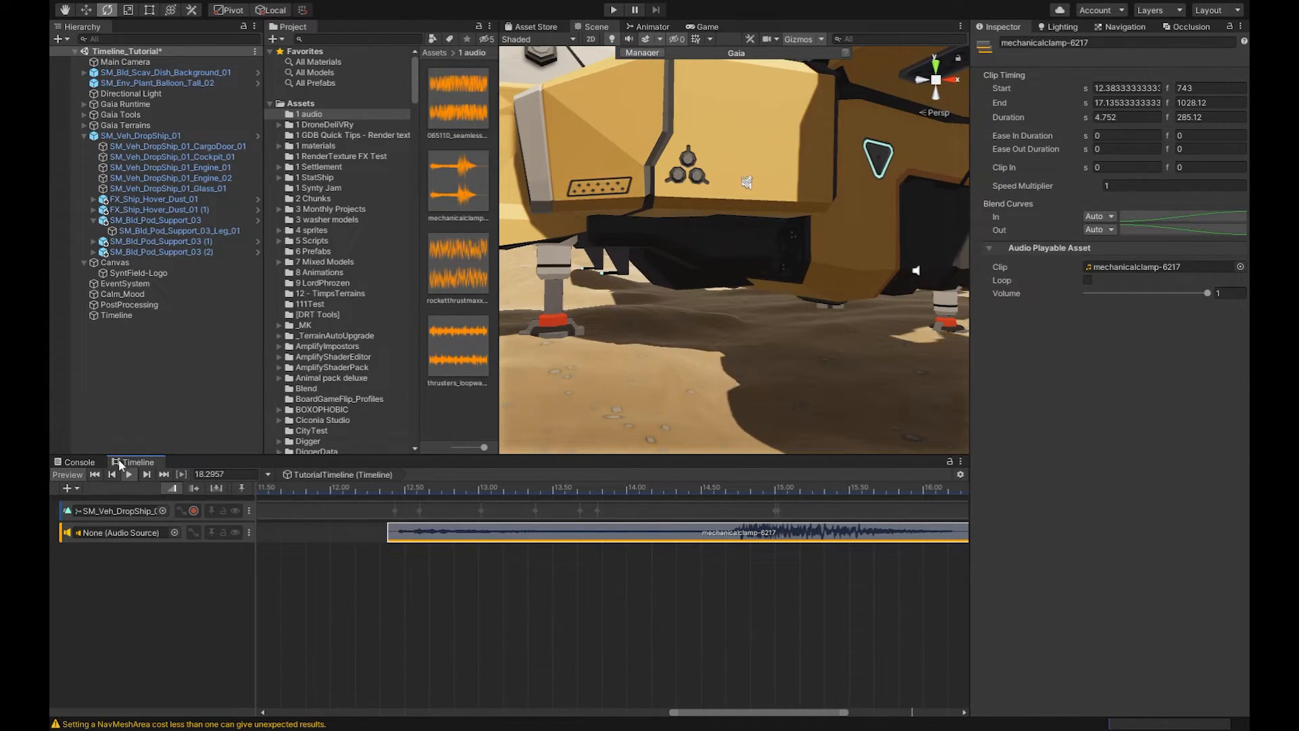
click(803, 488)
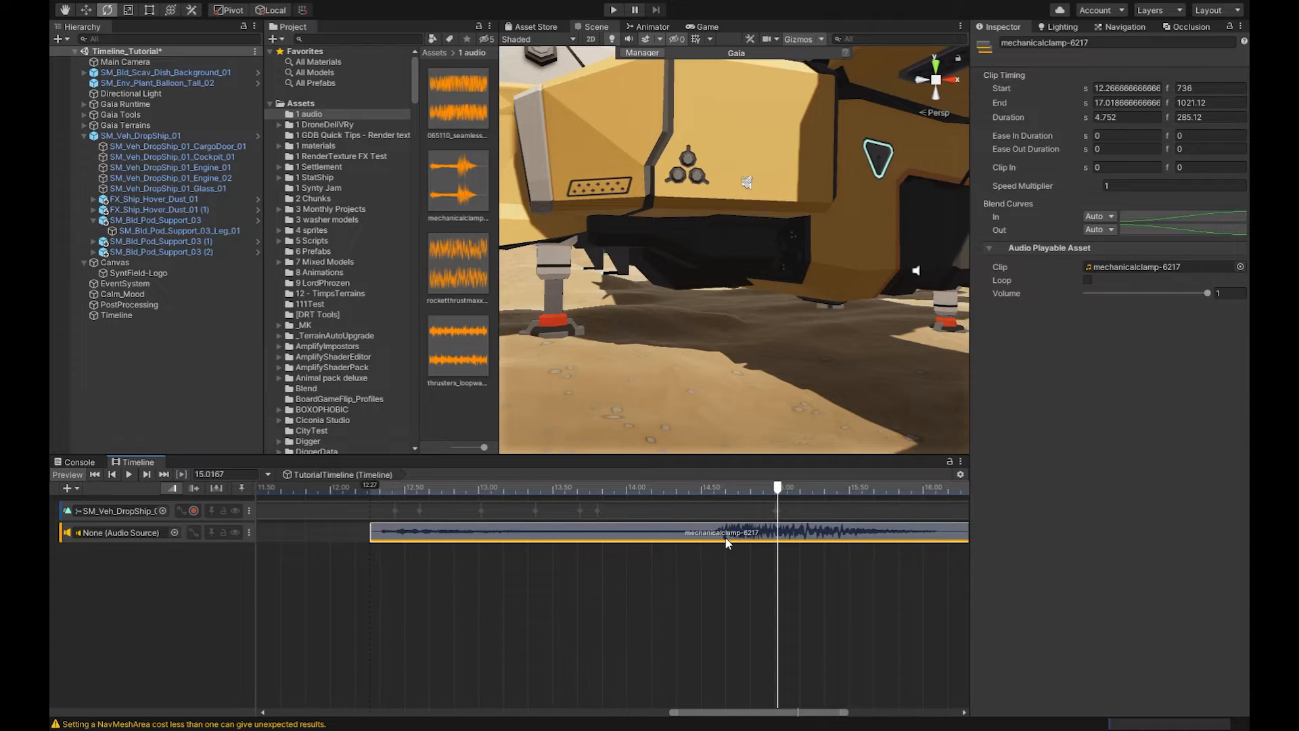
click(591, 487)
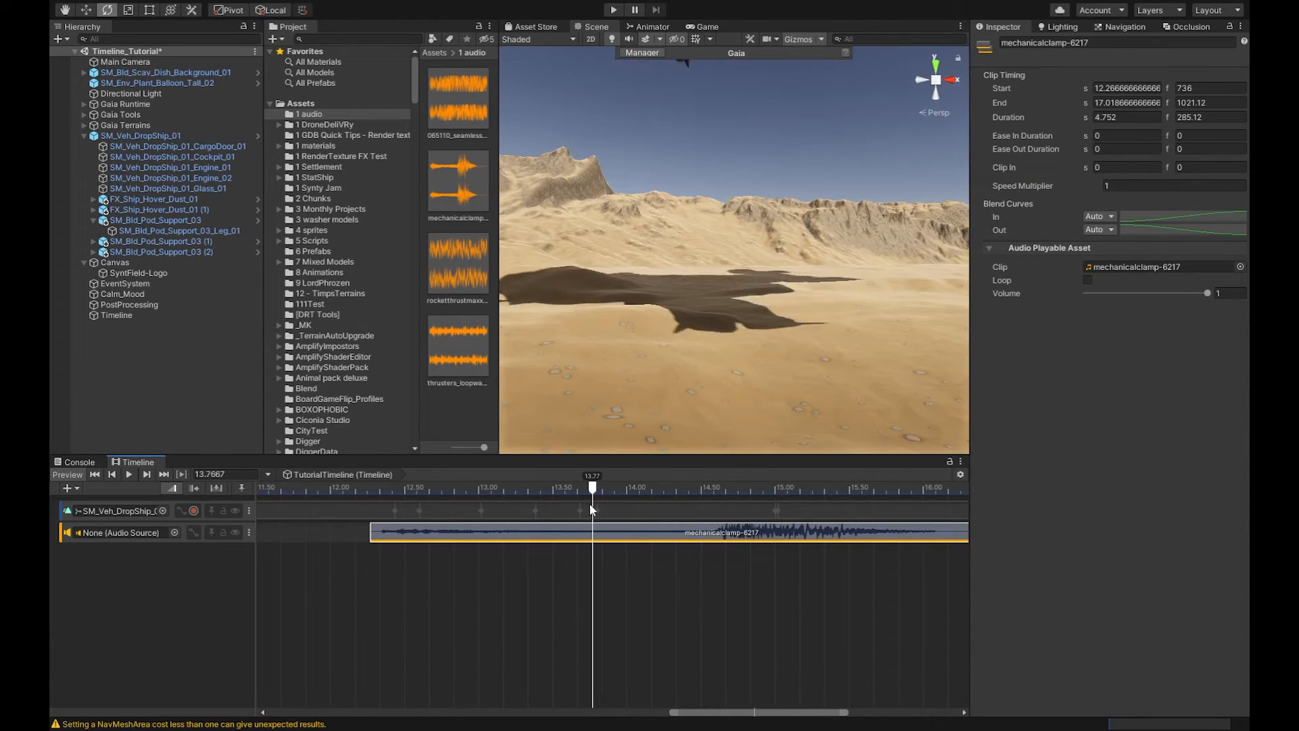
click(113, 474)
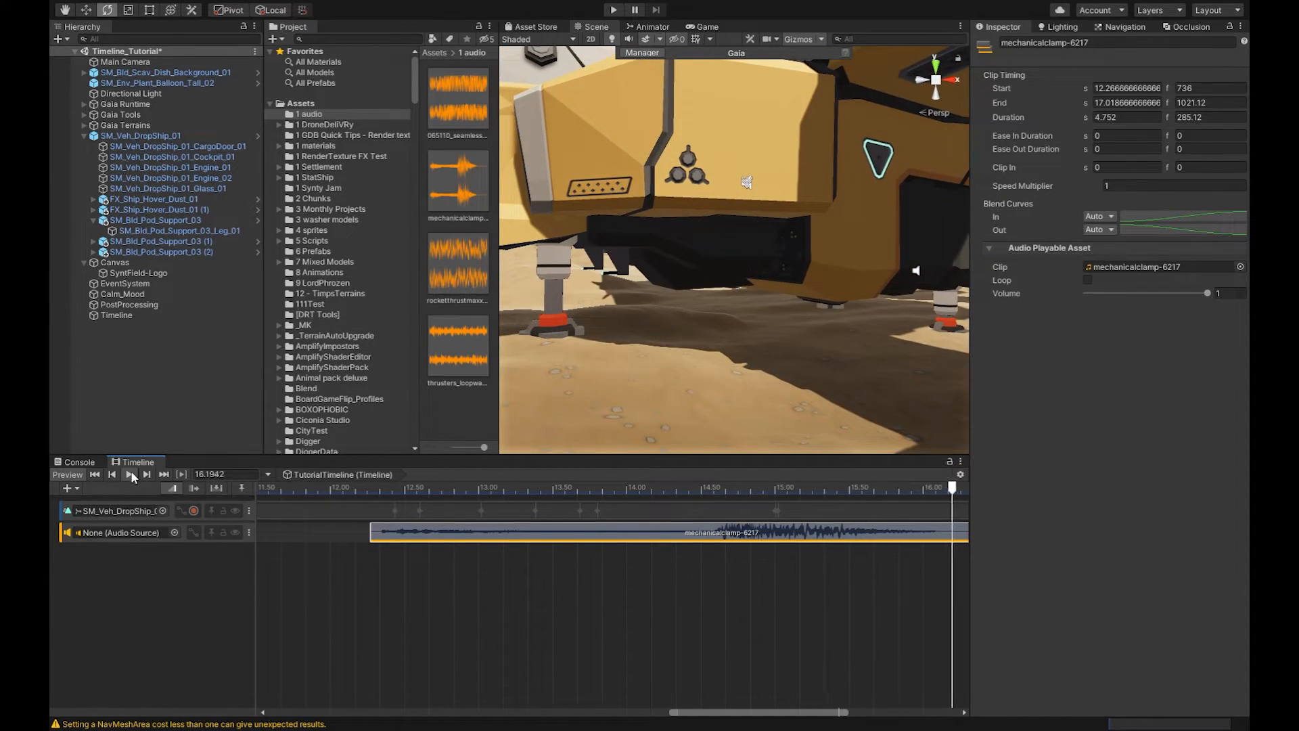
click(721, 489)
text(15)
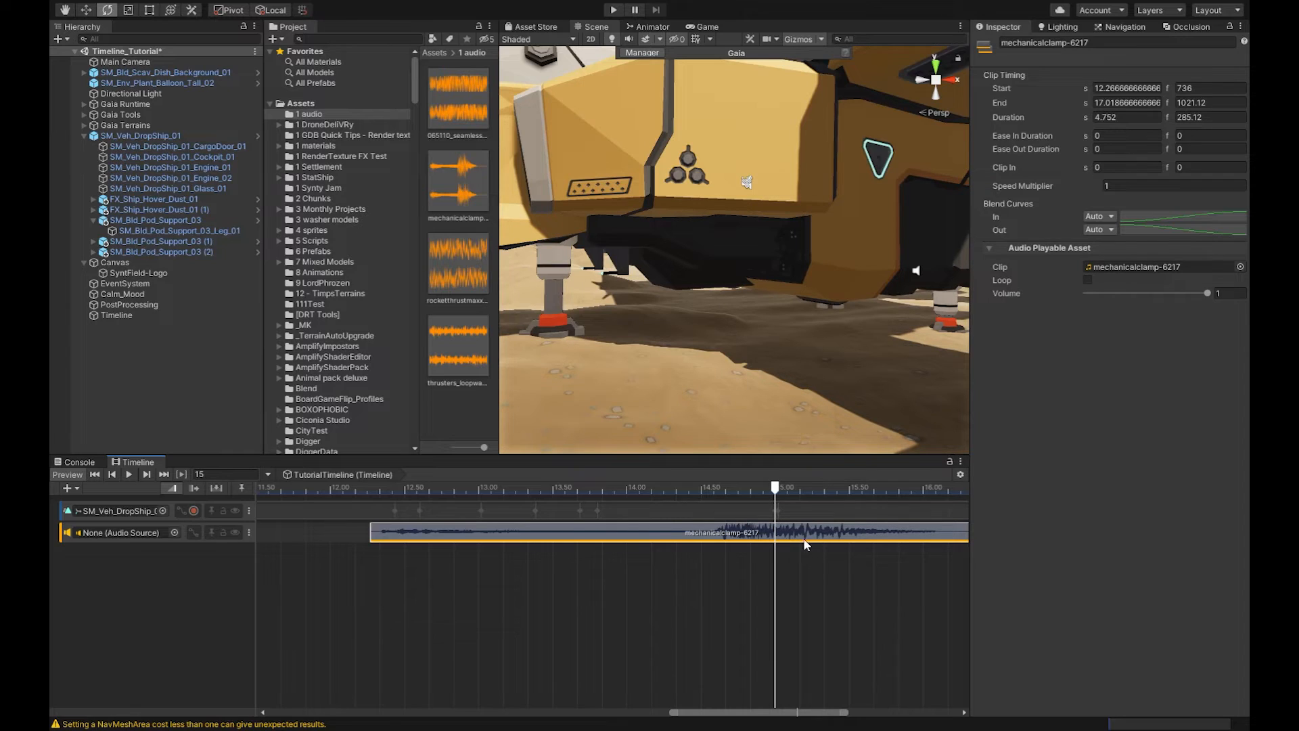
mouse_move(788, 546)
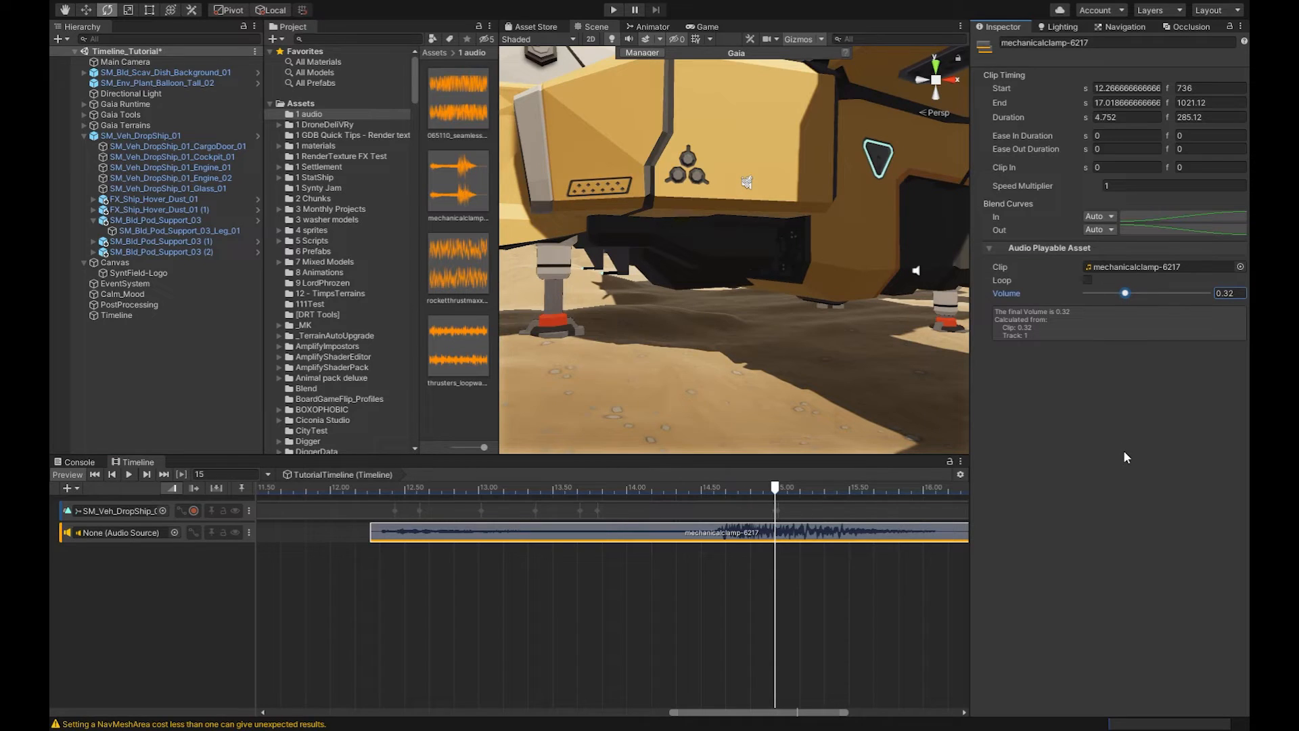
mouse_move(1127, 316)
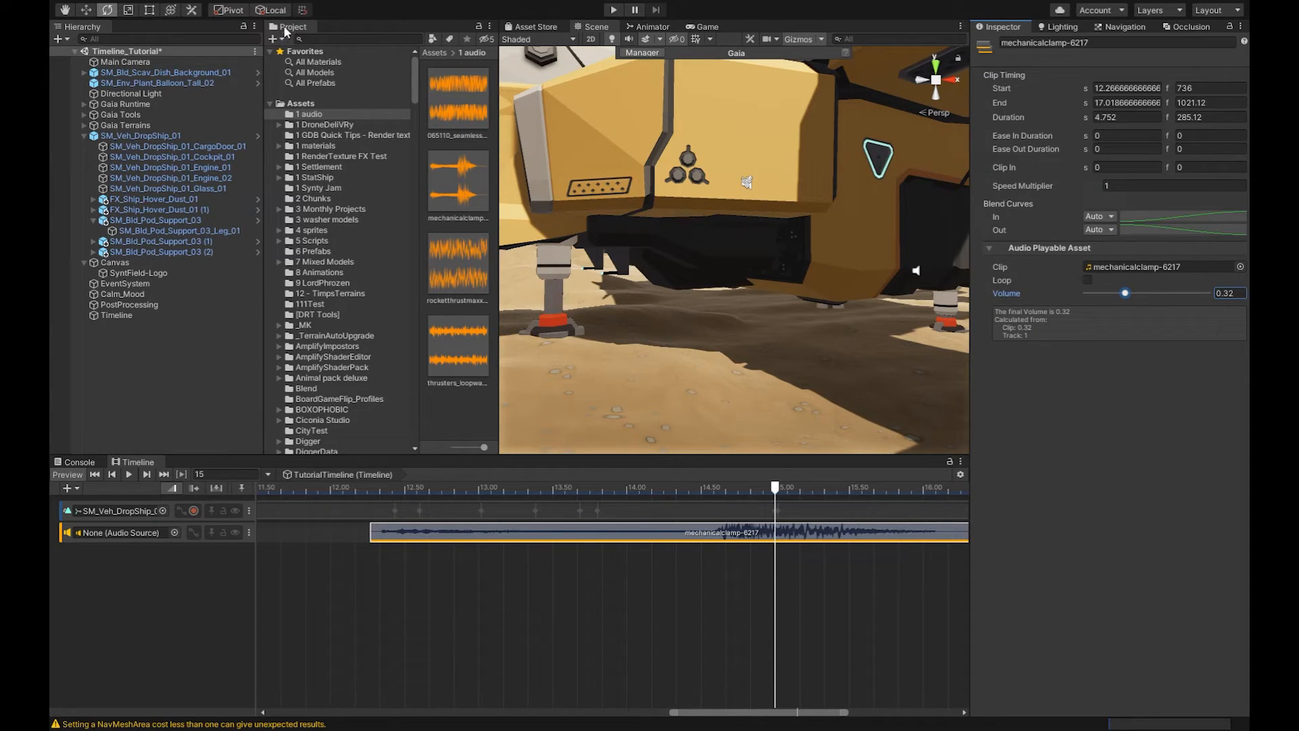
- Dock the Project browser in the bottom panel beside the Timeline, with clip volume at 0.32
click(193, 461)
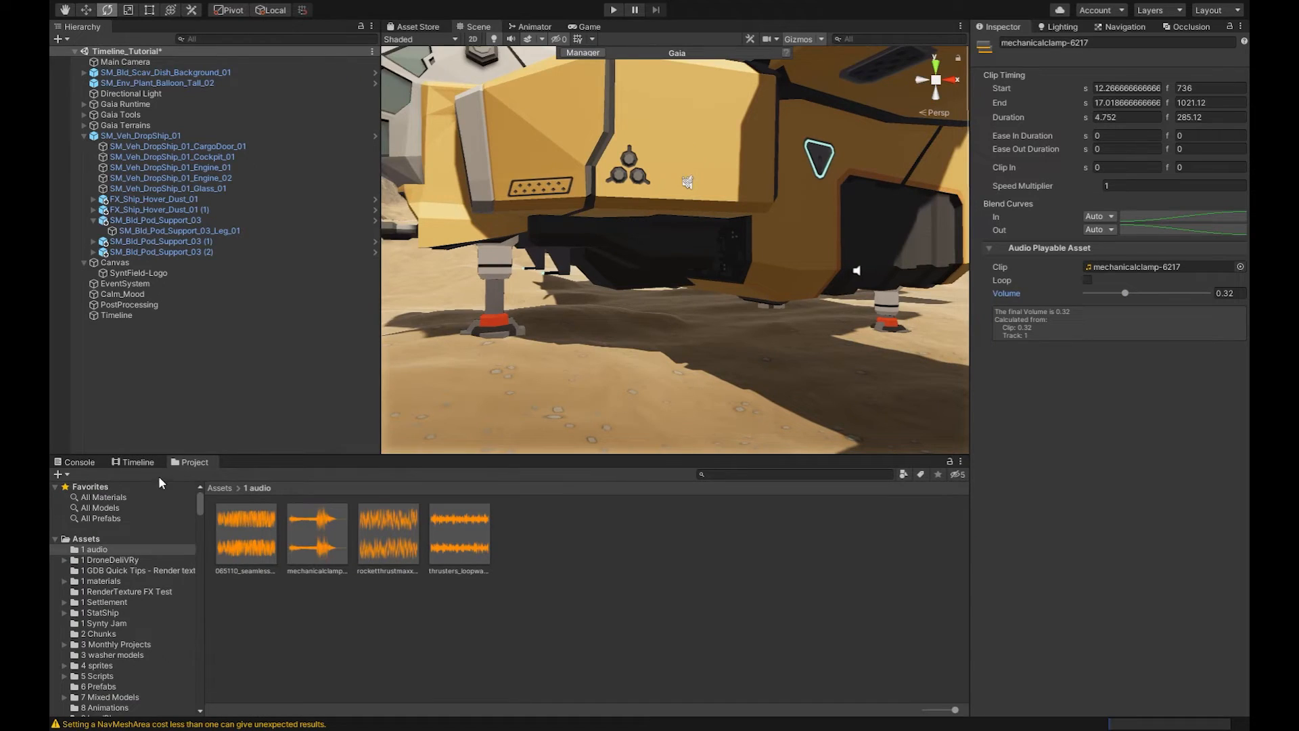
click(138, 461)
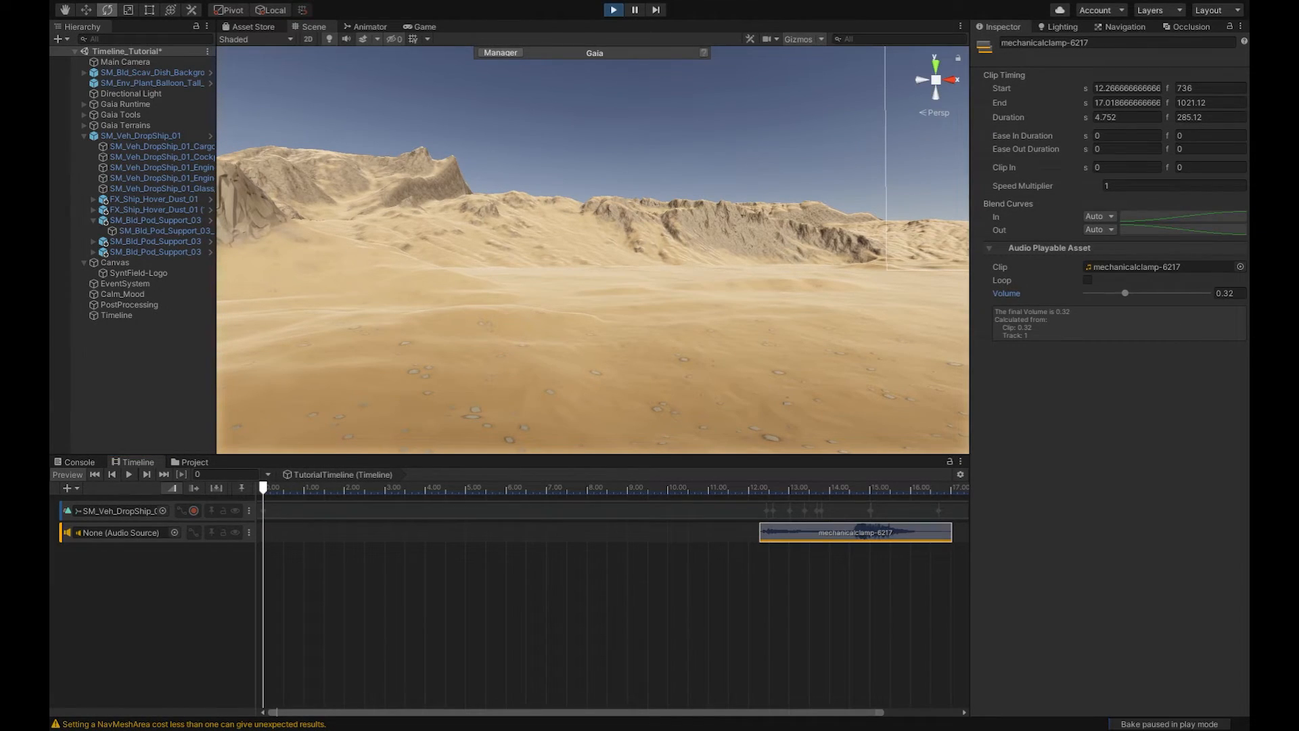
- Run the scene and watch the dropship's landing sequence in the Game view
click(611, 10)
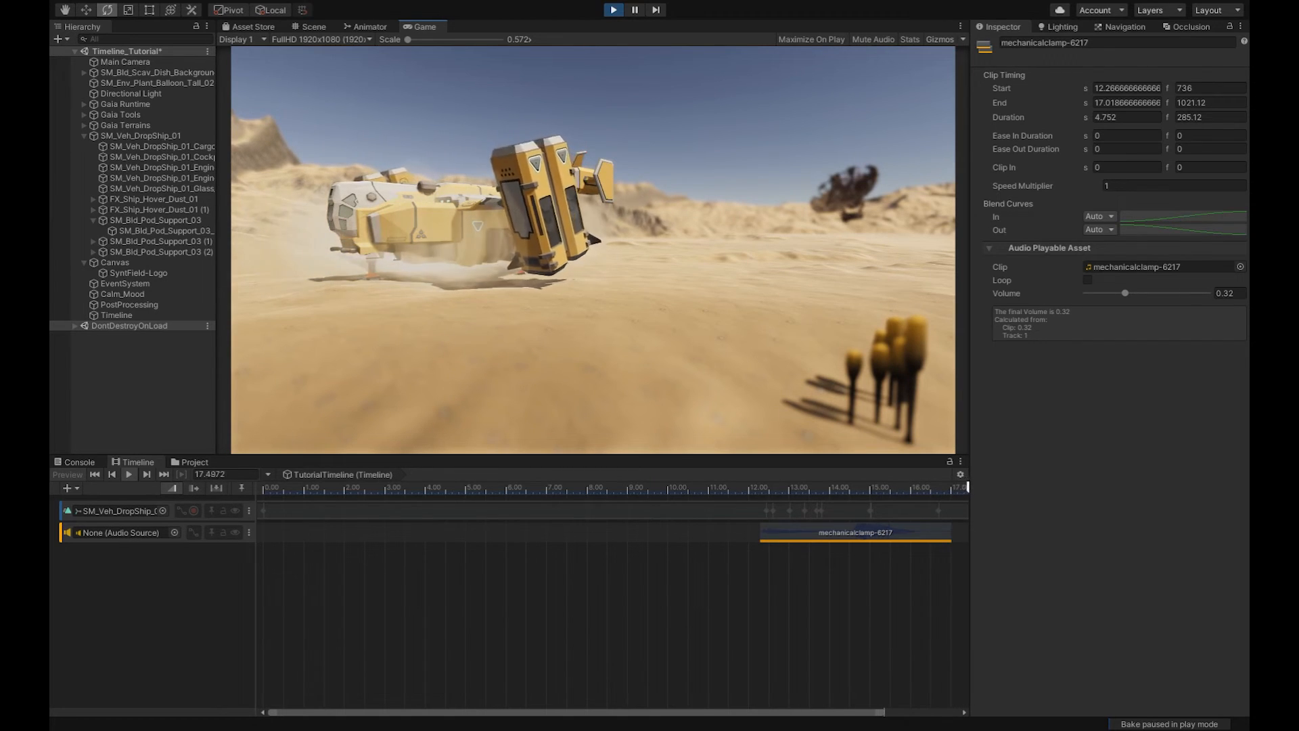
click(94, 473)
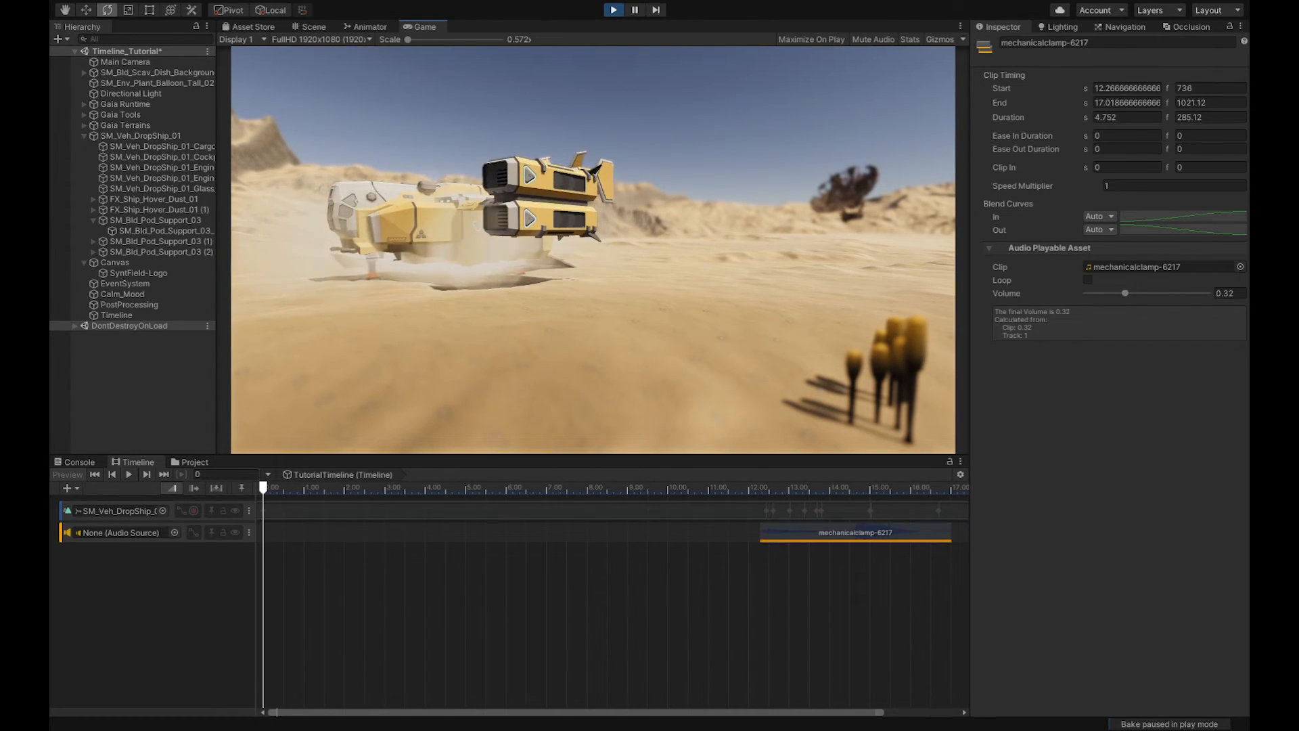